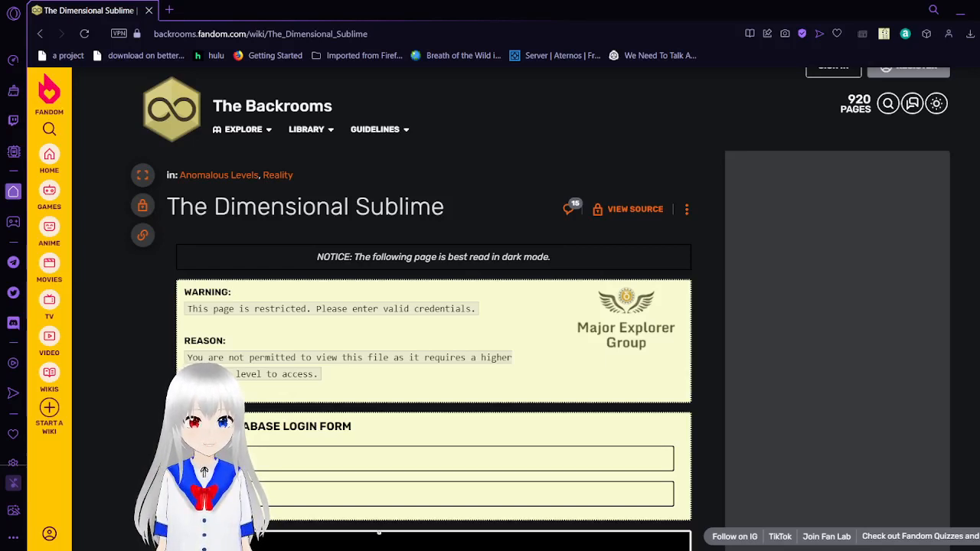
{"action": "mouse_move", "coordinate": [707, 454]}
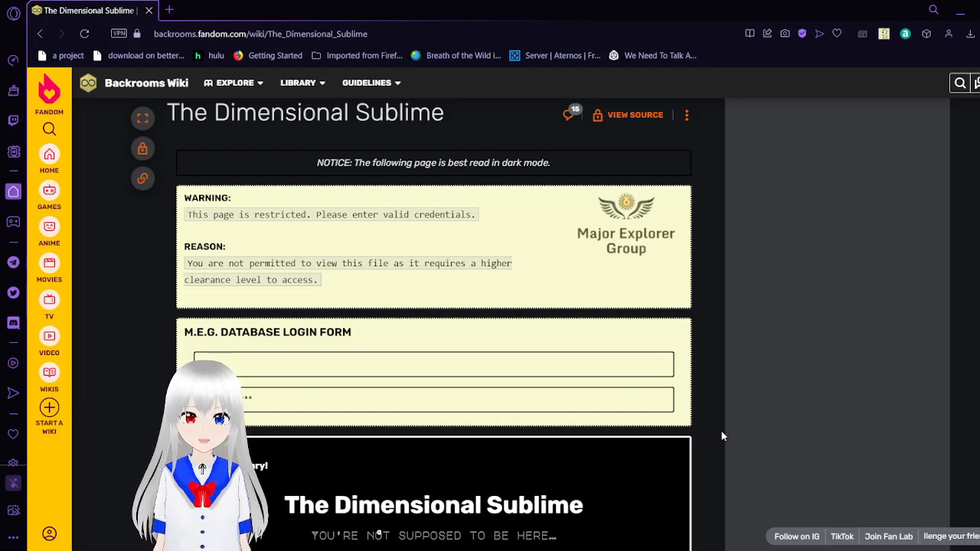
{"action": "mouse_move", "coordinate": [707, 444]}
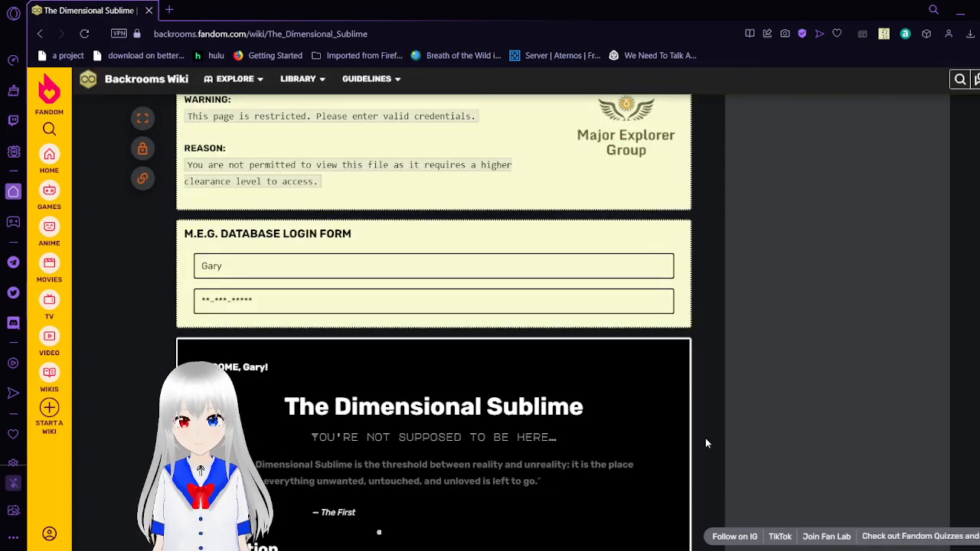
{"action": "scroll", "scroll_direction": "down", "scroll_amount": 3}
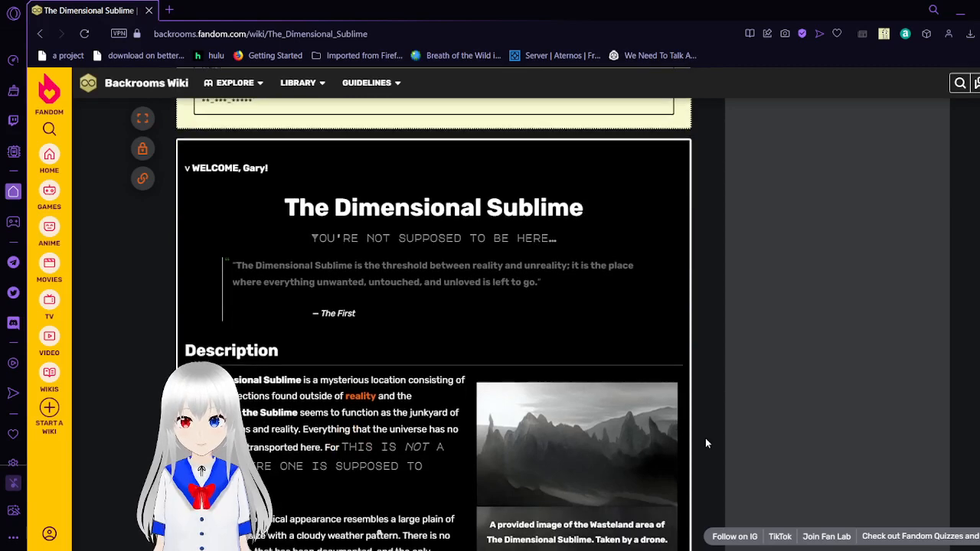
{"action": "scroll", "scroll_direction": "down", "scroll_amount": 3}
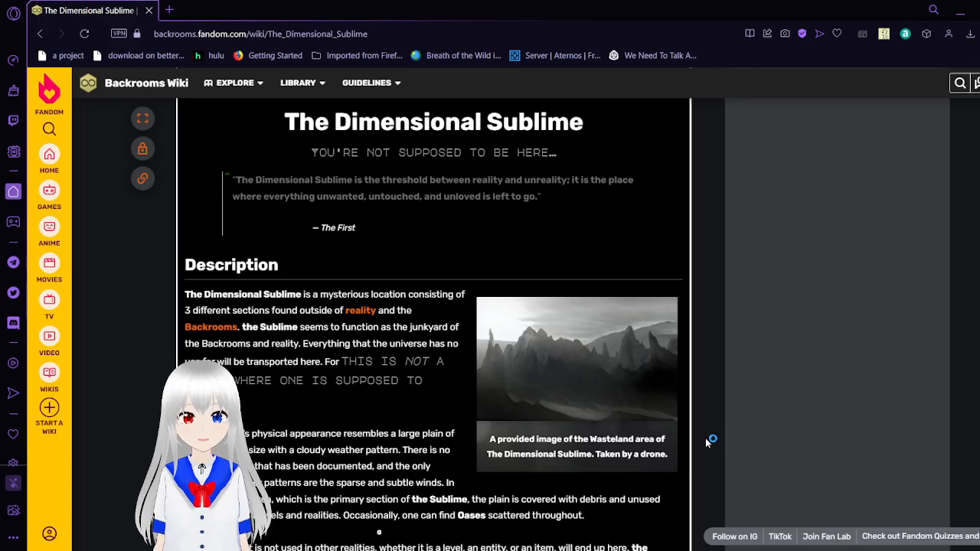
{"action": "scroll", "scroll_direction": "down", "scroll_amount": 3}
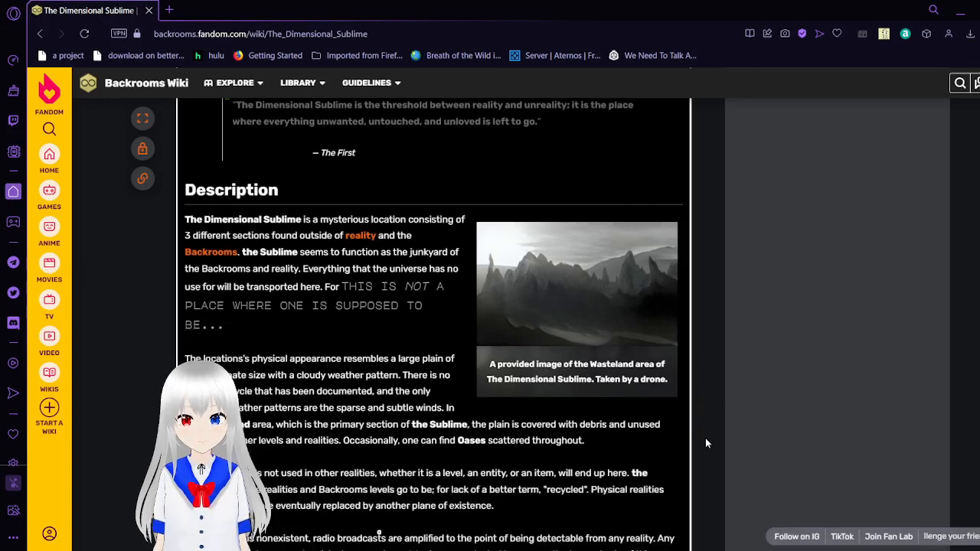
{"action": "scroll", "scroll_direction": "down", "scroll_amount": 3}
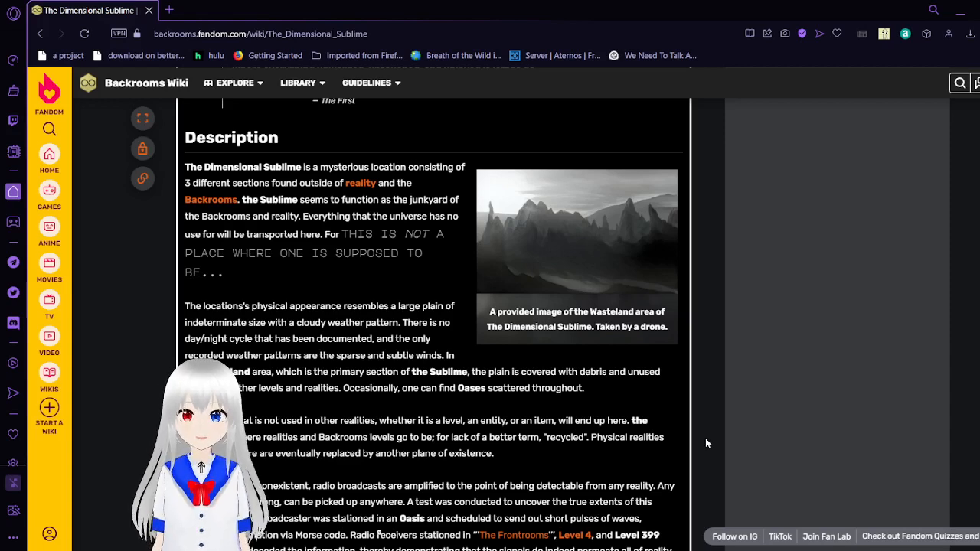
{"action": "scroll", "scroll_direction": "down", "scroll_amount": 3}
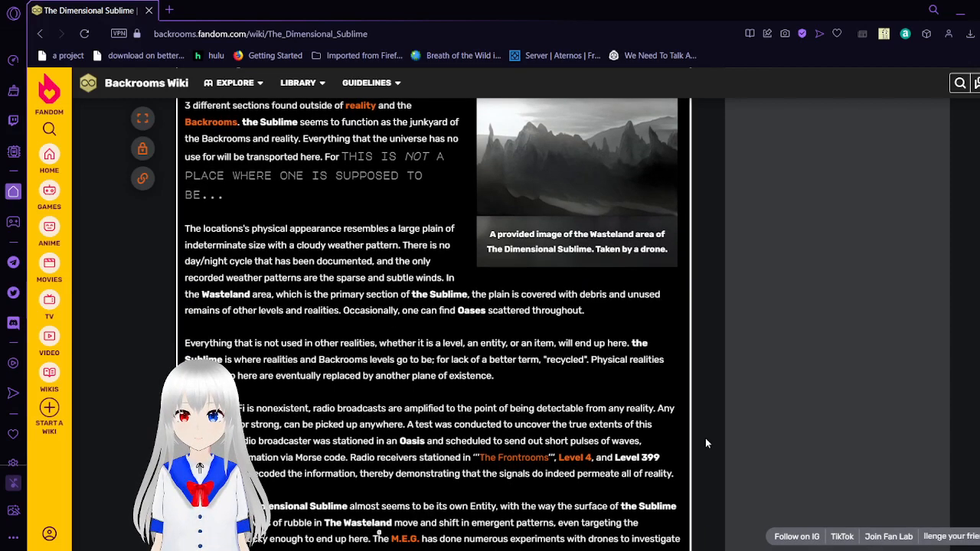
{"action": "scroll", "scroll_direction": "down", "scroll_amount": 3}
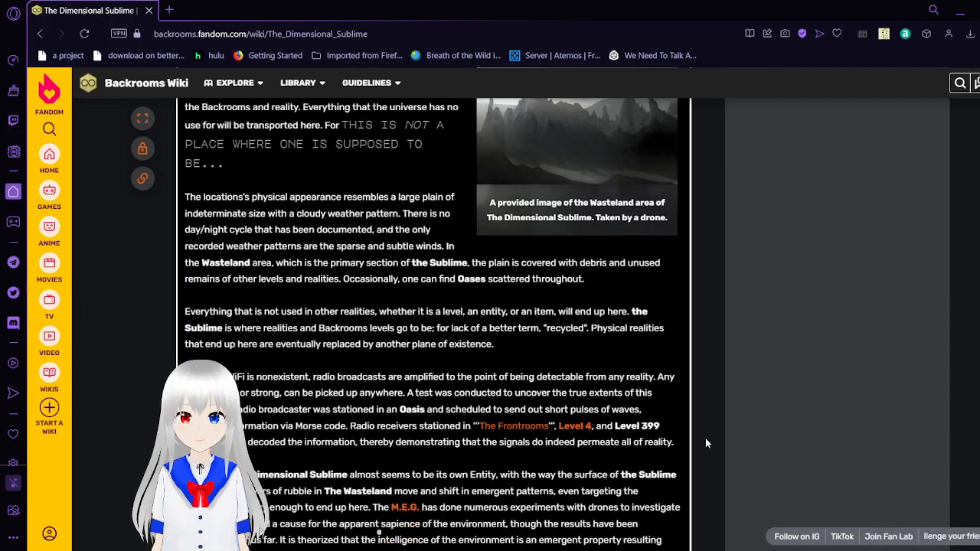
{"action": "scroll", "scroll_direction": "down", "scroll_amount": 3}
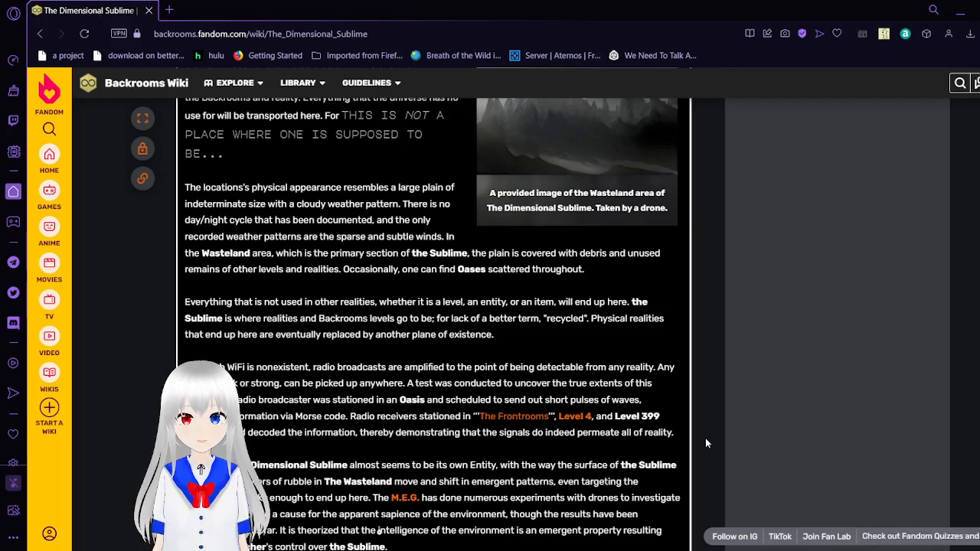
{"action": "scroll", "scroll_direction": "down", "scroll_amount": 3}
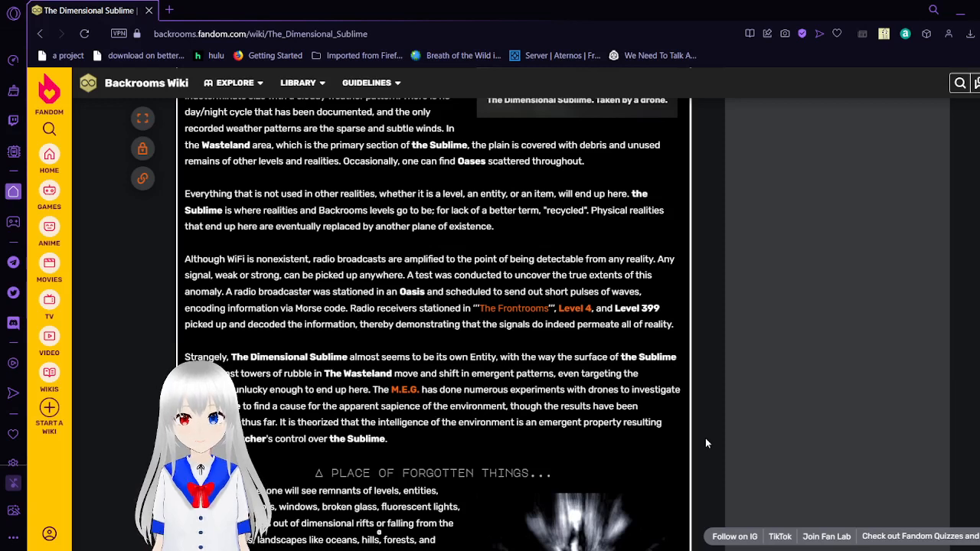
{"action": "scroll", "scroll_direction": "down", "scroll_amount": 3}
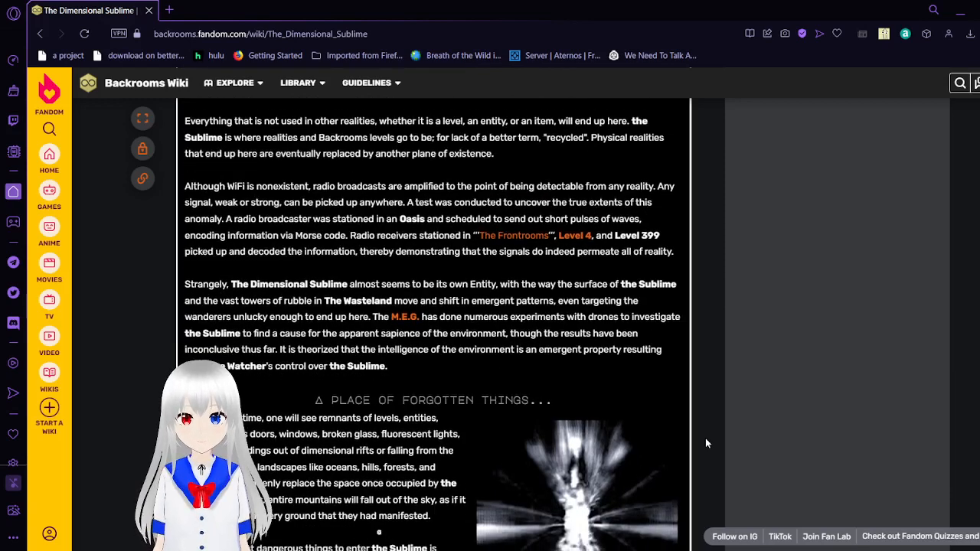
{"action": "scroll", "scroll_direction": "down", "scroll_amount": 3}
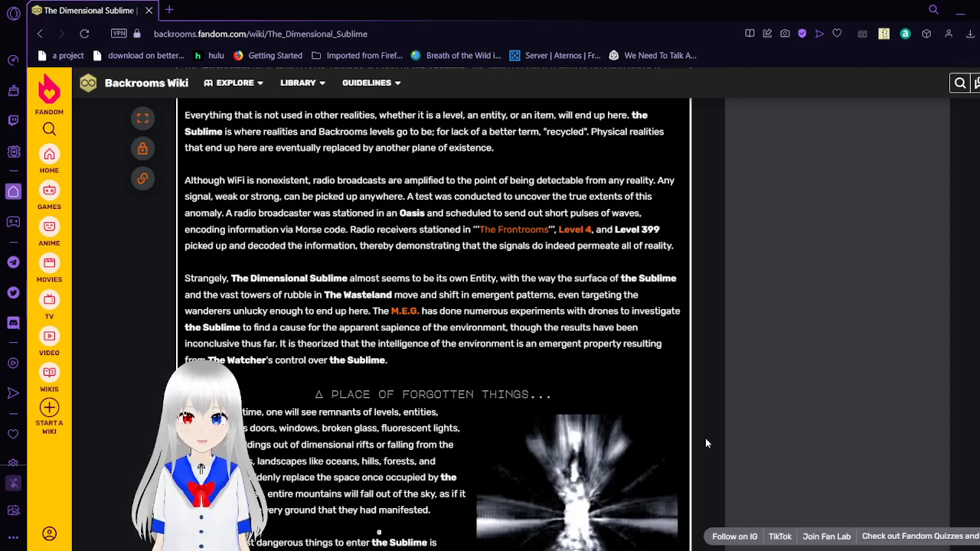
{"action": "scroll", "scroll_direction": "down", "scroll_amount": 3}
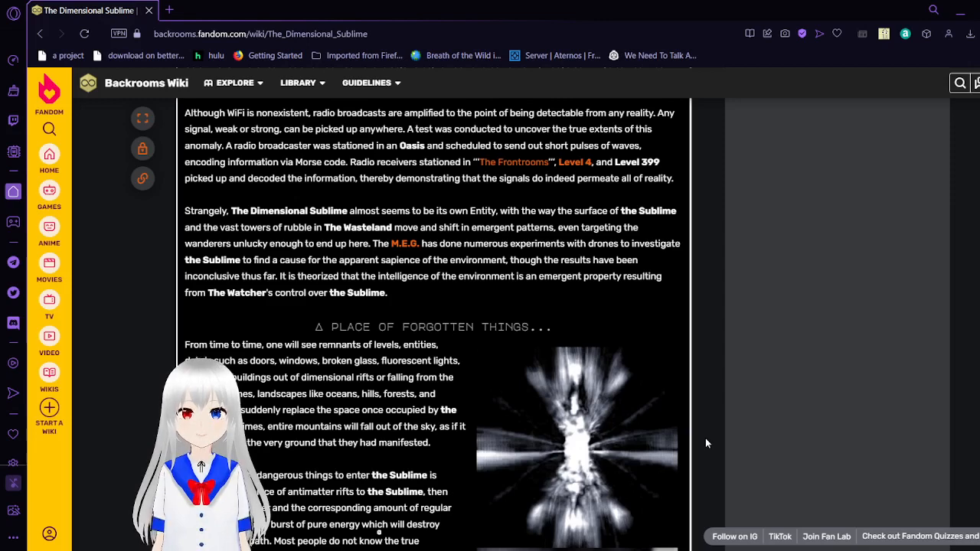
{"action": "scroll", "scroll_direction": "down", "scroll_amount": 3}
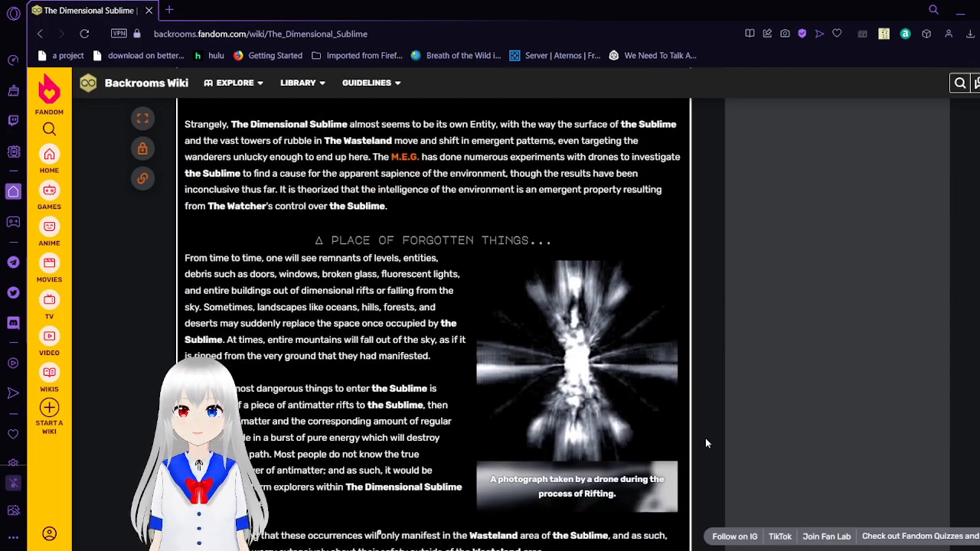
{"action": "scroll", "scroll_direction": "down", "scroll_amount": 3}
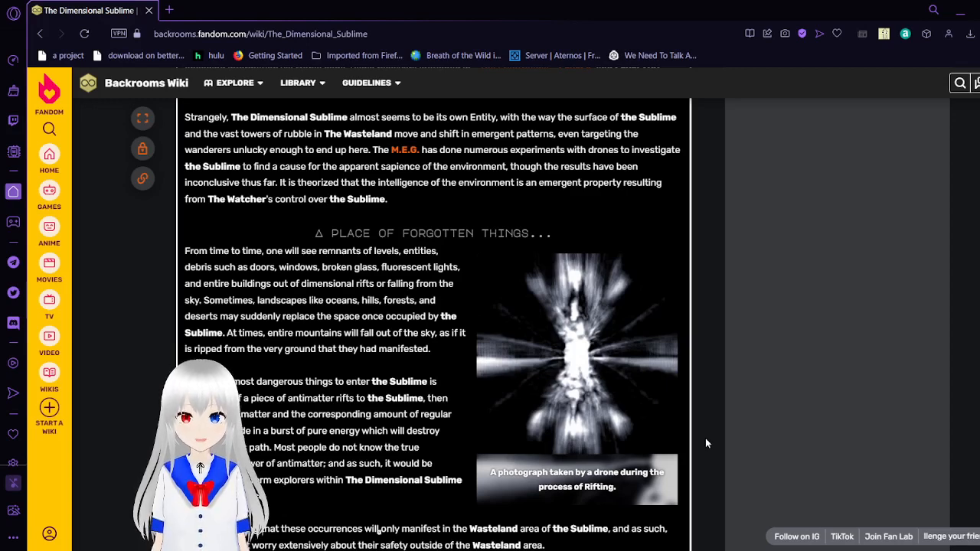
{"action": "scroll", "scroll_direction": "down", "scroll_amount": 3}
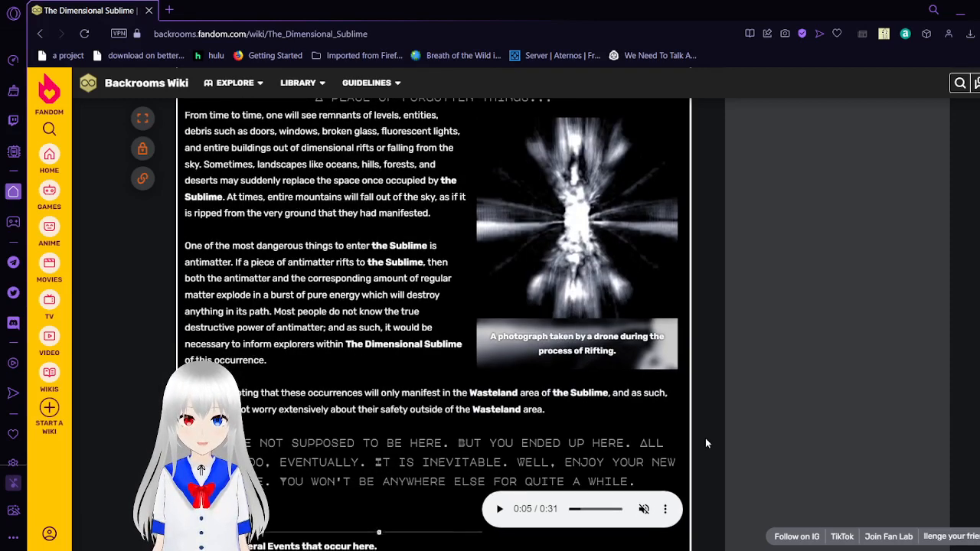
{"action": "scroll", "scroll_direction": "down", "scroll_amount": 3}
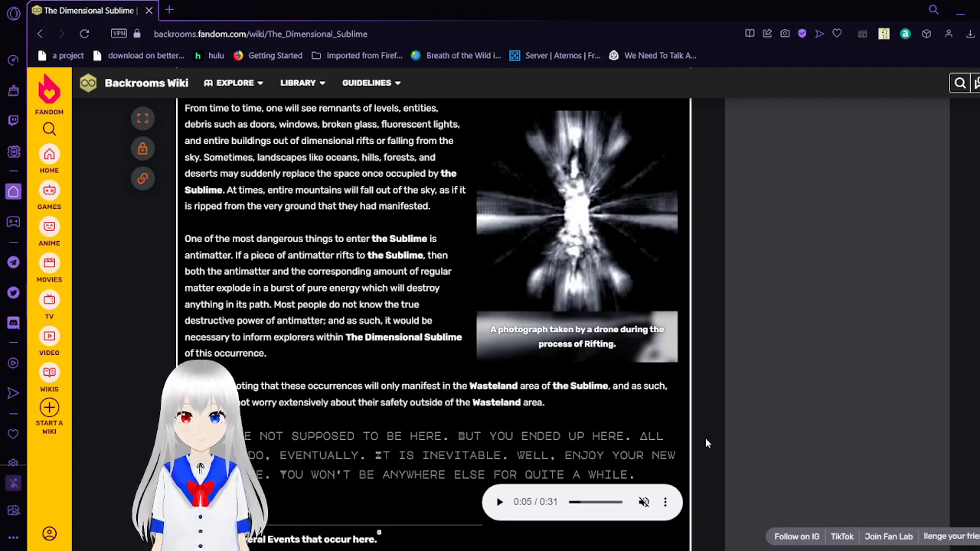
{"action": "scroll", "scroll_direction": "down", "scroll_amount": 3}
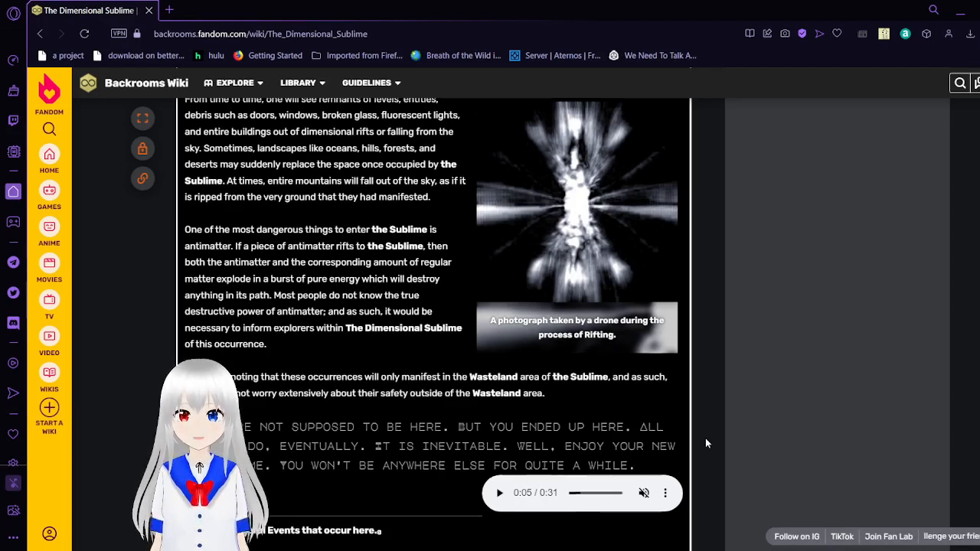
{"action": "scroll", "scroll_direction": "down", "scroll_amount": 3}
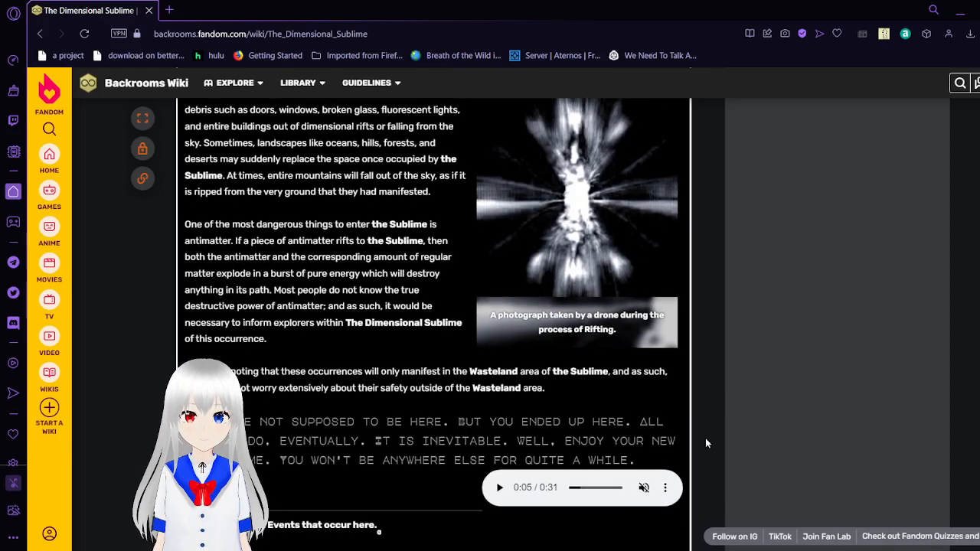
{"action": "scroll", "scroll_direction": "down", "scroll_amount": 3}
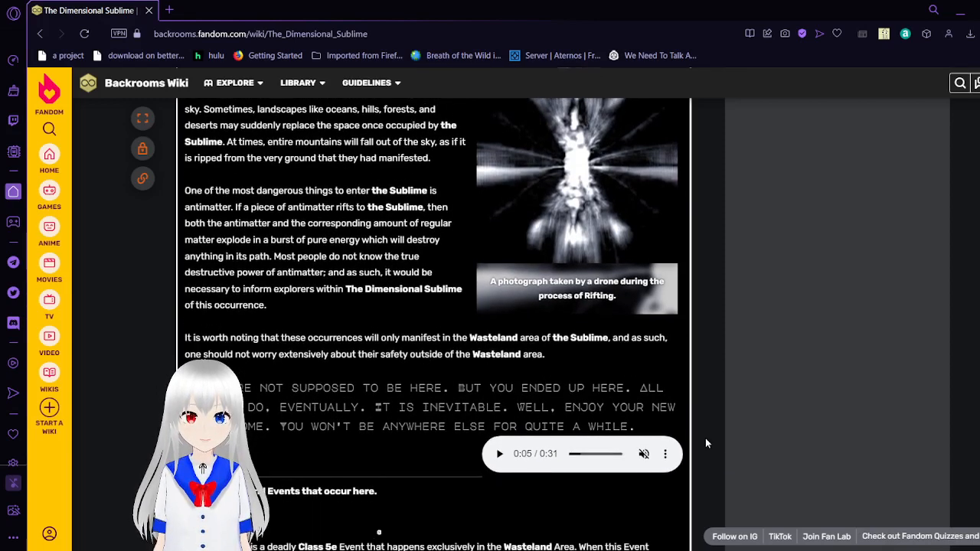
{"action": "scroll", "scroll_direction": "down", "scroll_amount": 3}
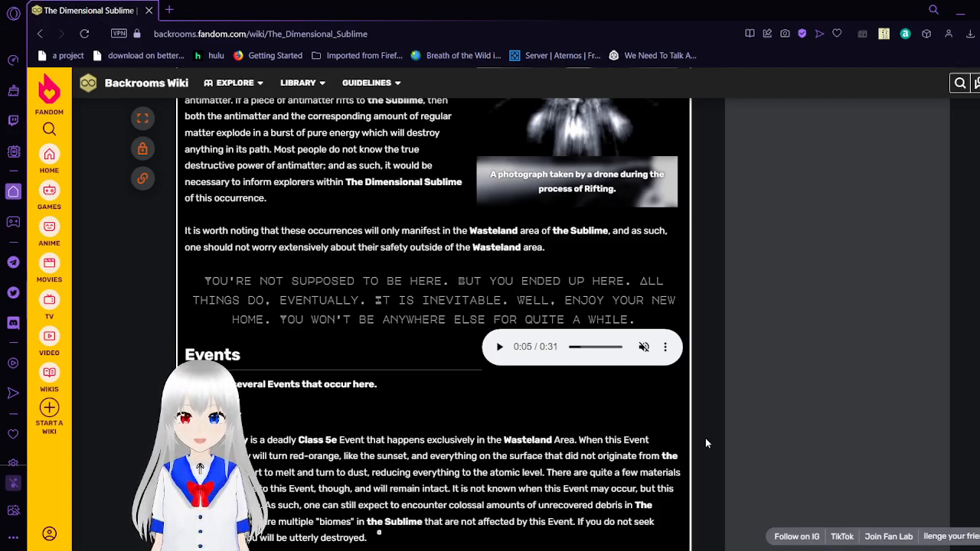
{"action": "scroll", "scroll_direction": "down", "scroll_amount": 3}
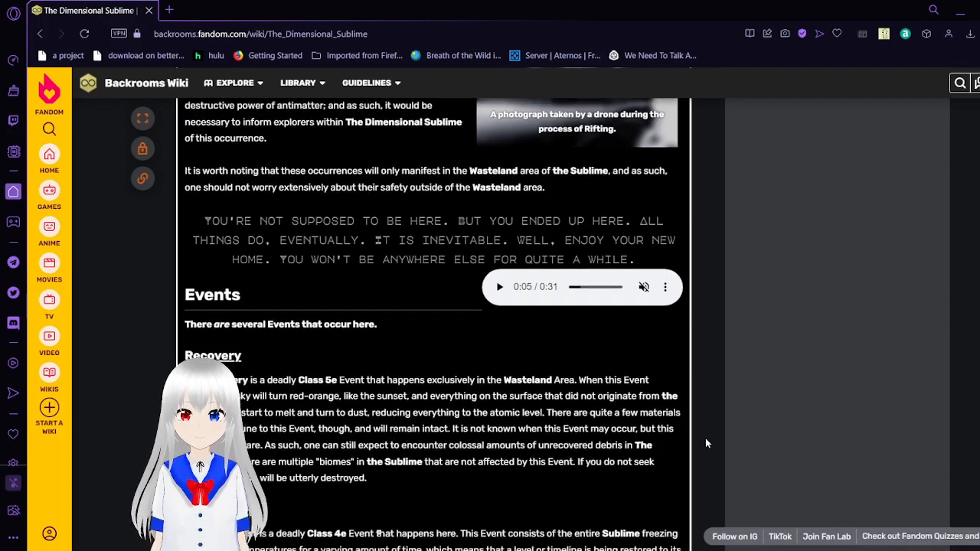
{"action": "scroll", "scroll_direction": "down", "scroll_amount": 3}
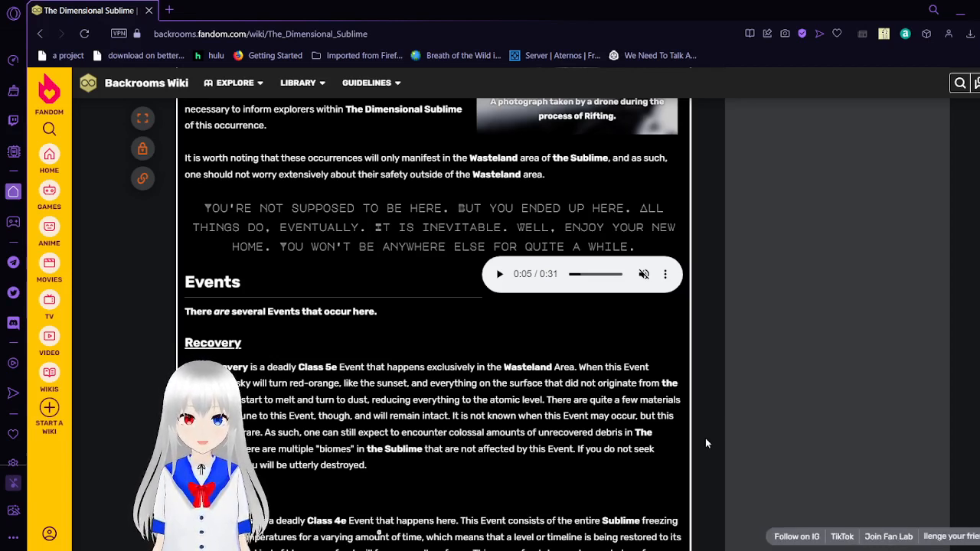
{"action": "scroll", "scroll_direction": "down", "scroll_amount": 3}
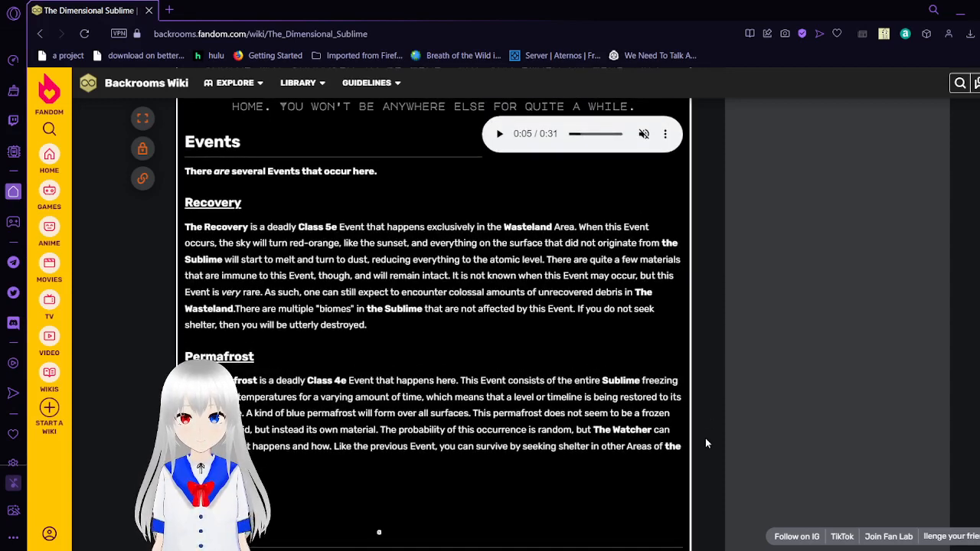
{"action": "scroll", "scroll_direction": "down", "scroll_amount": 3}
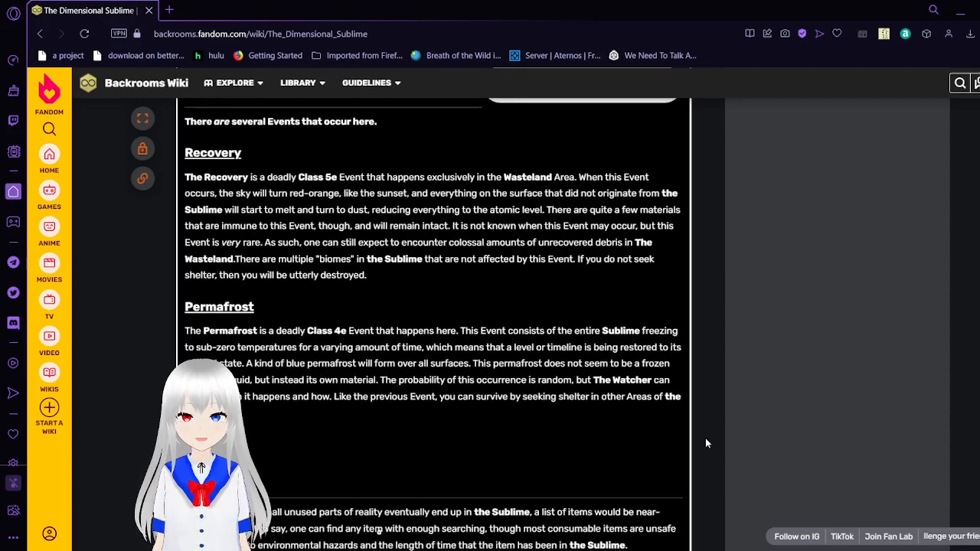
{"action": "scroll", "scroll_direction": "down", "scroll_amount": 3}
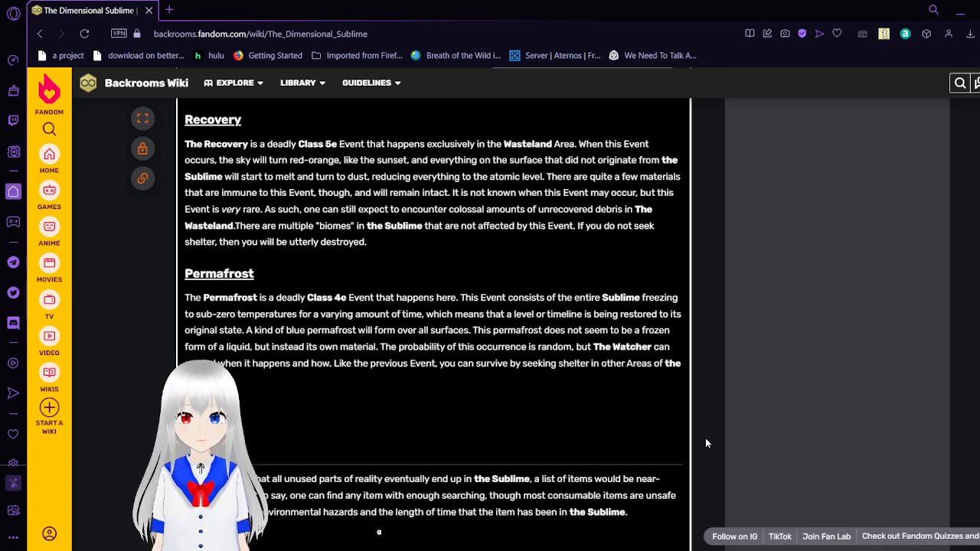
{"action": "scroll", "scroll_direction": "down", "scroll_amount": 3}
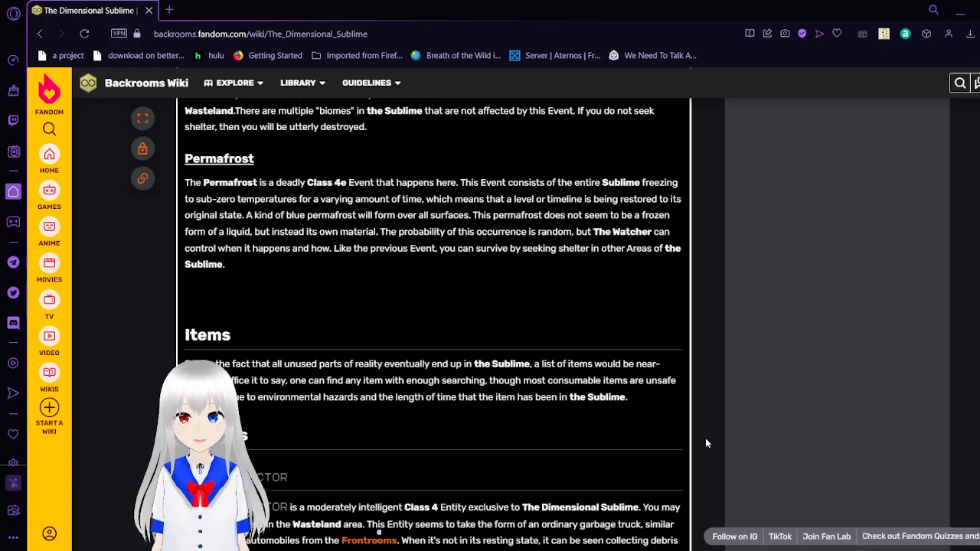
{"action": "scroll", "scroll_direction": "down", "scroll_amount": 3}
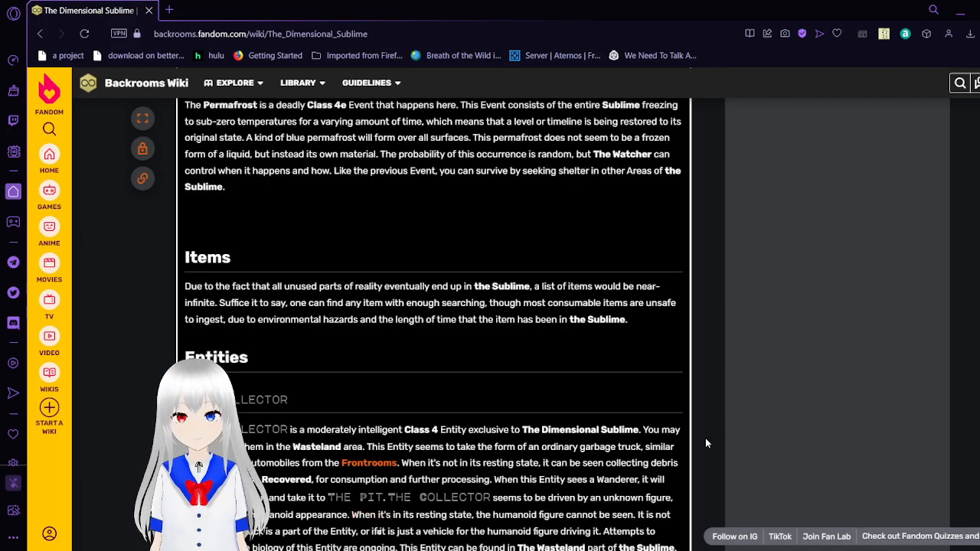
{"action": "scroll", "scroll_direction": "down", "scroll_amount": 3}
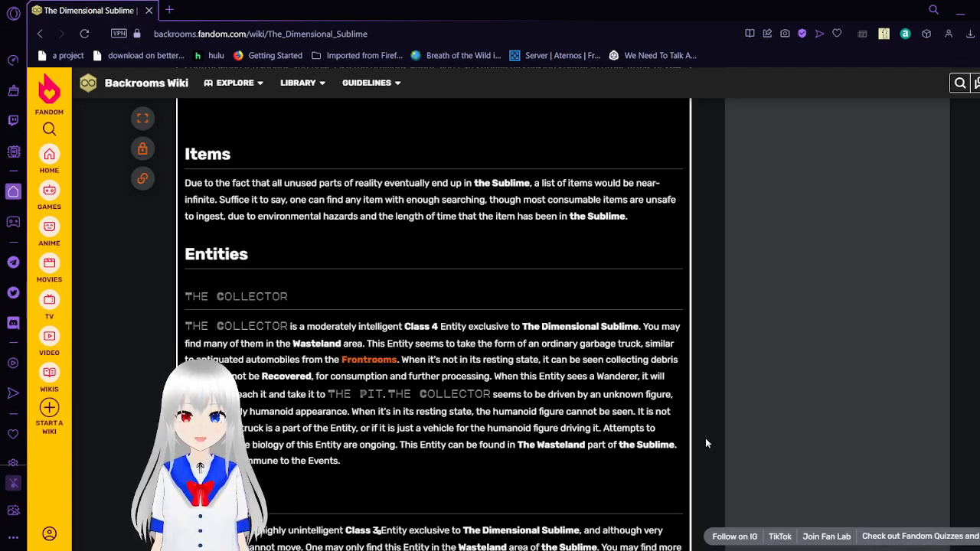
{"action": "scroll", "scroll_direction": "down", "scroll_amount": 3}
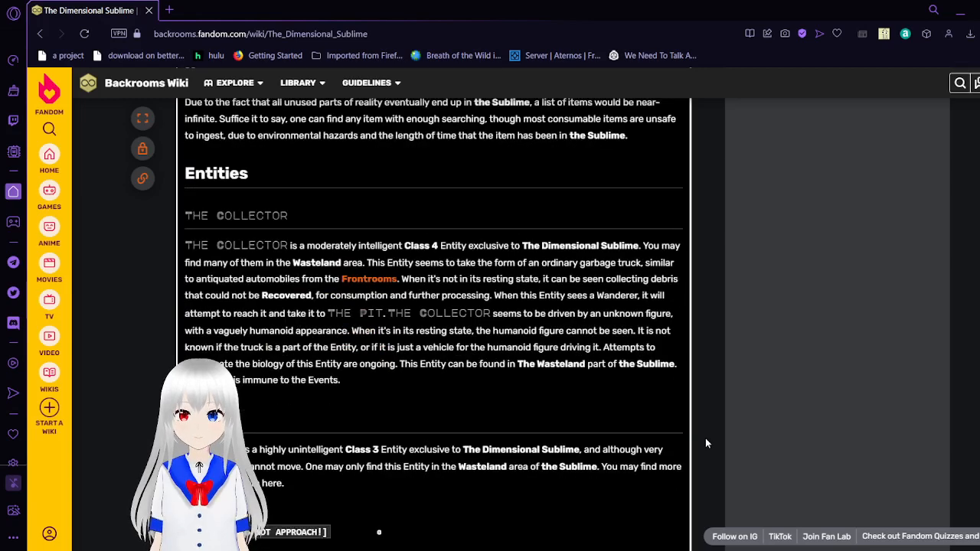
{"action": "scroll", "scroll_direction": "down", "scroll_amount": 3}
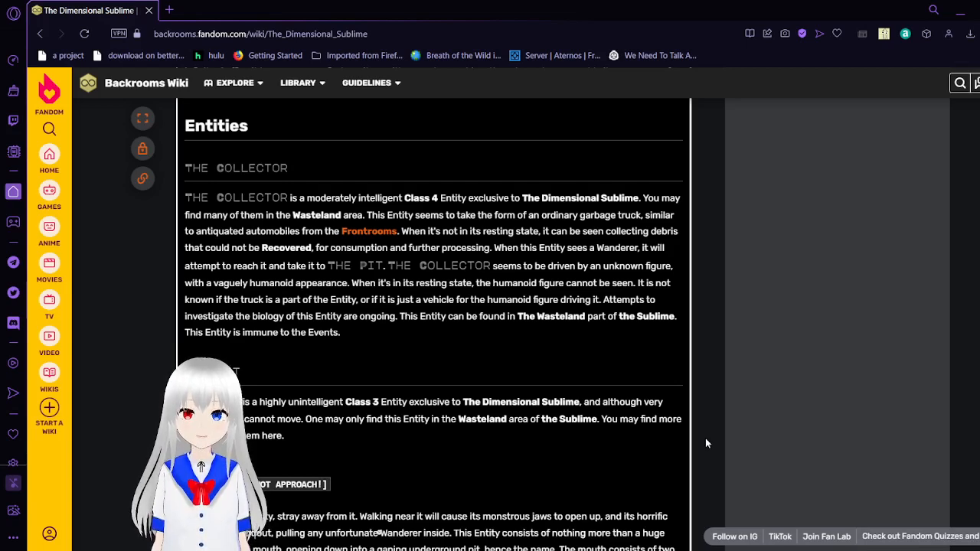
{"action": "scroll", "scroll_direction": "down", "scroll_amount": 3}
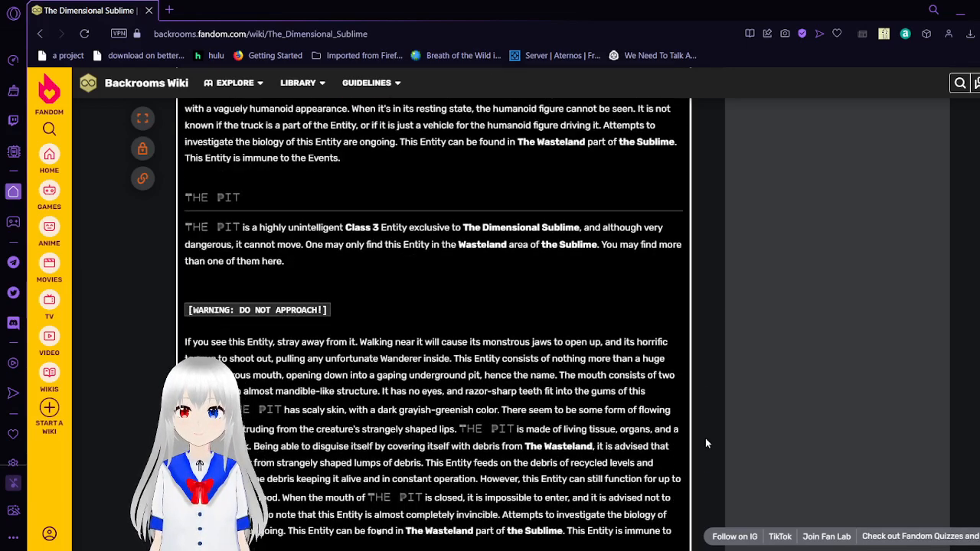
{"action": "scroll", "scroll_direction": "down", "scroll_amount": 3}
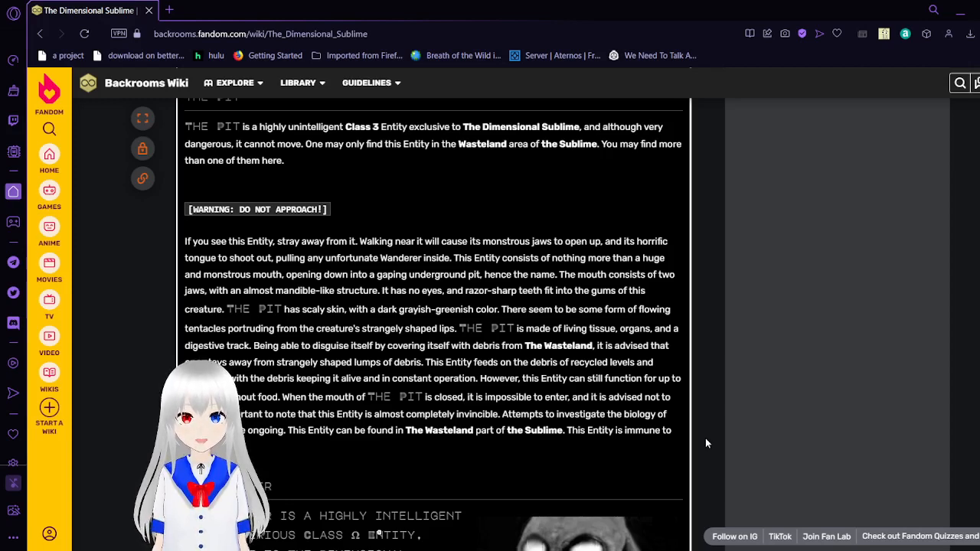
{"action": "scroll", "scroll_direction": "down", "scroll_amount": 3}
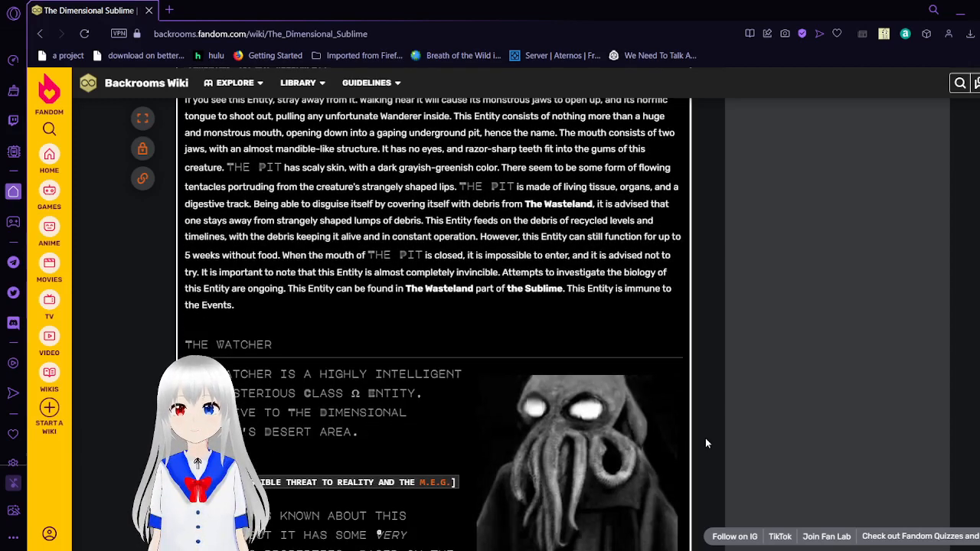
{"action": "scroll", "scroll_direction": "down", "scroll_amount": 3}
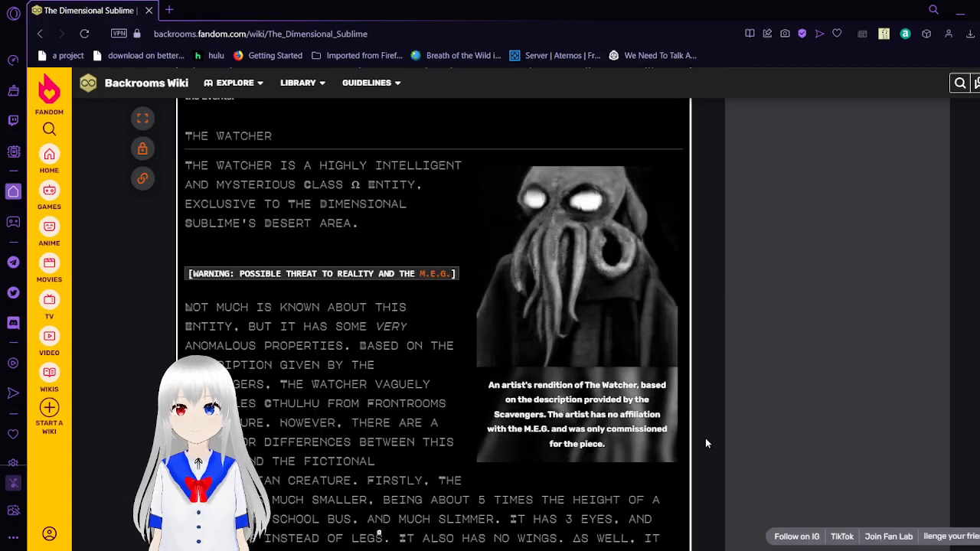
{"action": "scroll", "scroll_direction": "down", "scroll_amount": 3}
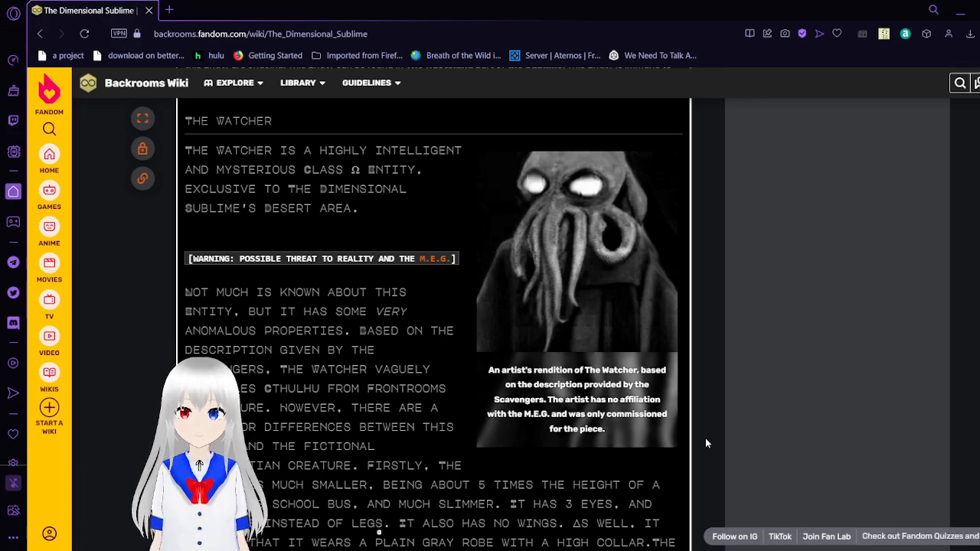
{"action": "scroll", "scroll_direction": "down", "scroll_amount": 3}
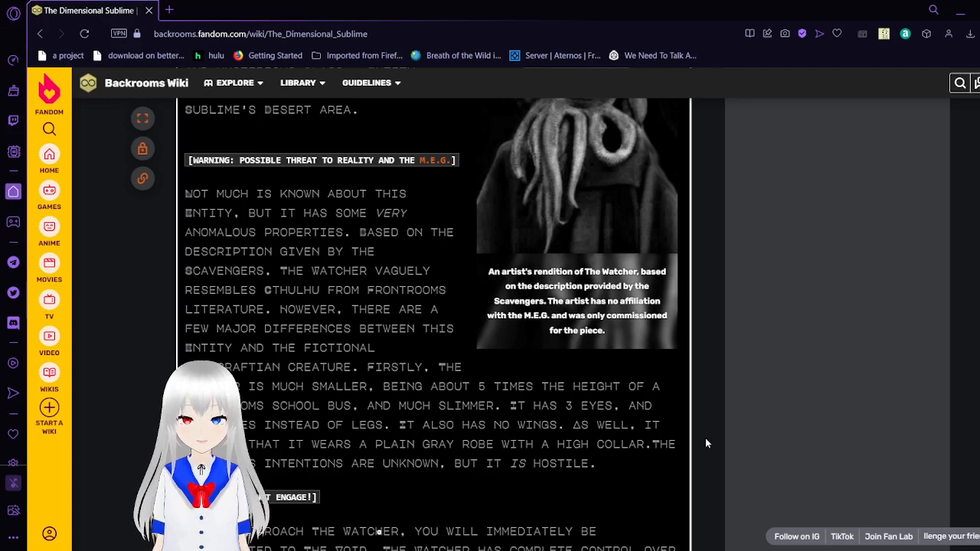
{"action": "scroll", "scroll_direction": "down", "scroll_amount": 3}
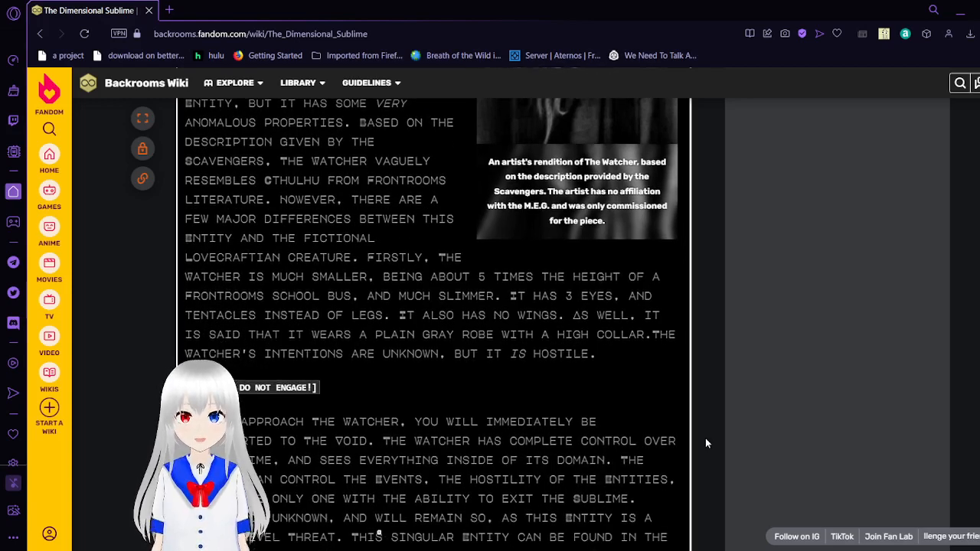
{"action": "scroll", "scroll_direction": "down", "scroll_amount": 3}
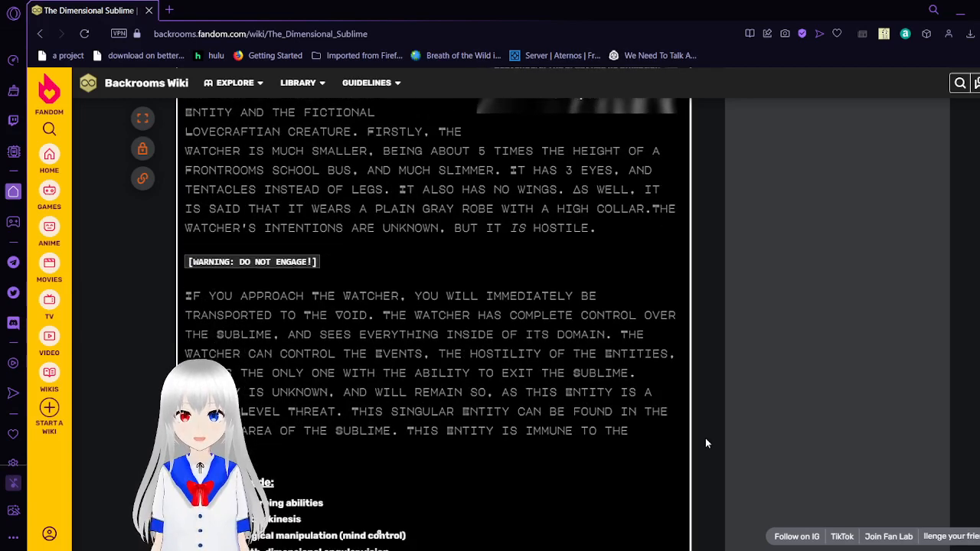
{"action": "scroll", "scroll_direction": "down", "scroll_amount": 3}
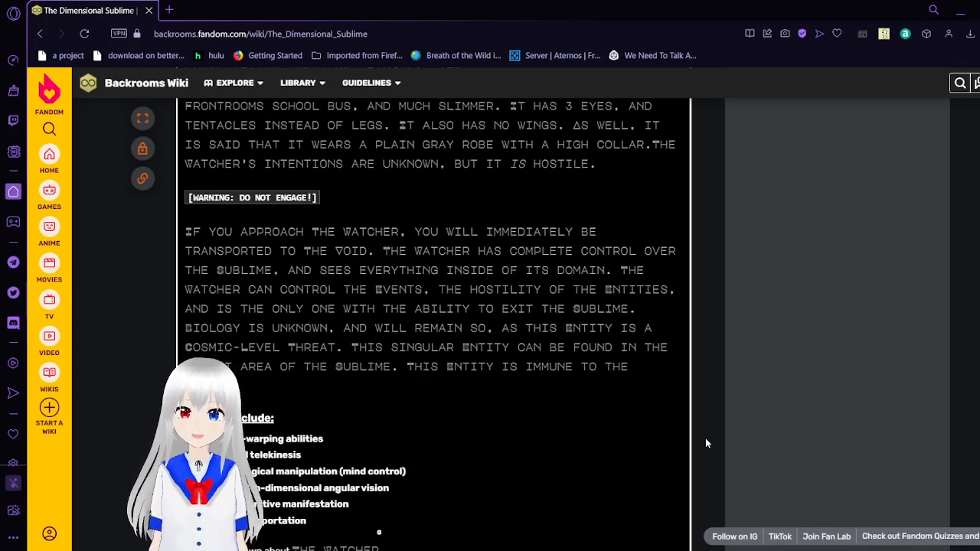
{"action": "scroll", "scroll_direction": "down", "scroll_amount": 3}
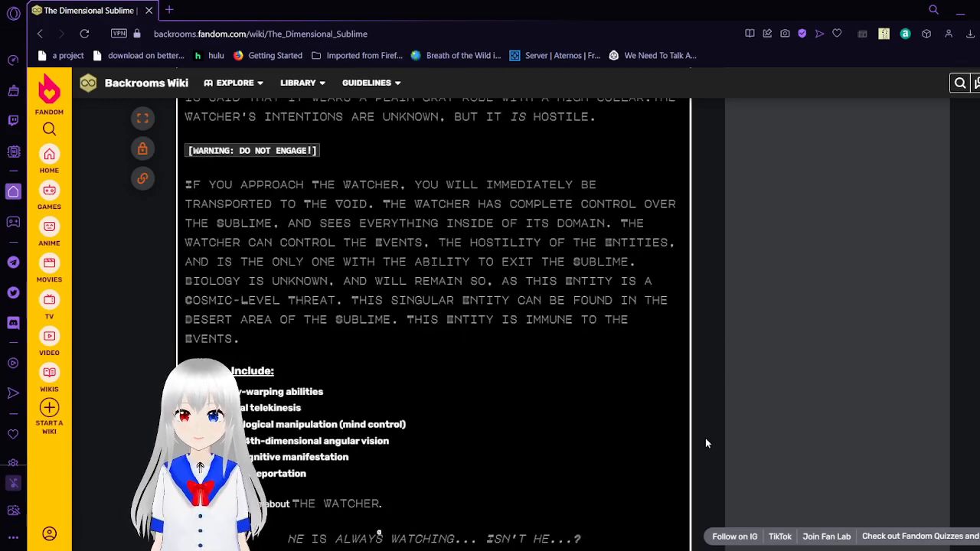
{"action": "scroll", "scroll_direction": "down", "scroll_amount": 3}
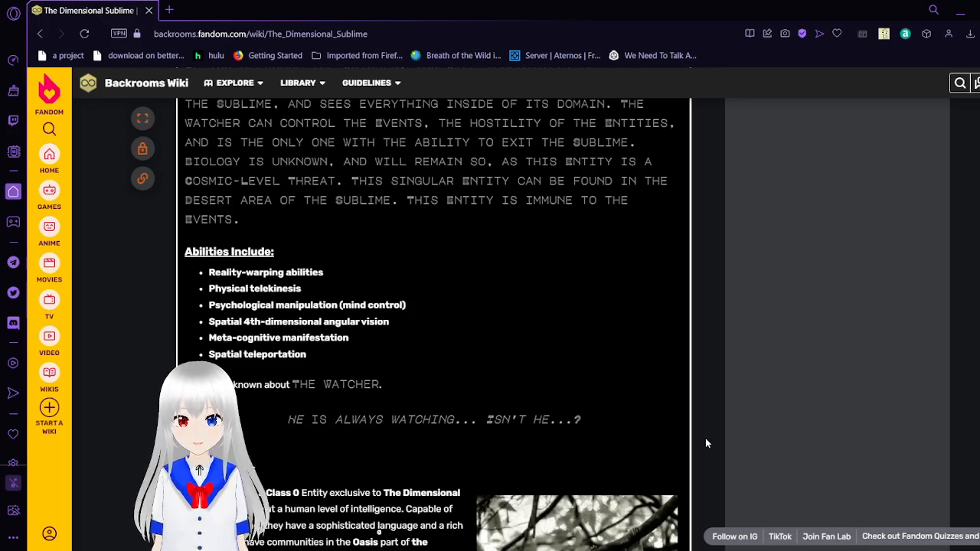
{"action": "scroll", "scroll_direction": "down", "scroll_amount": 3}
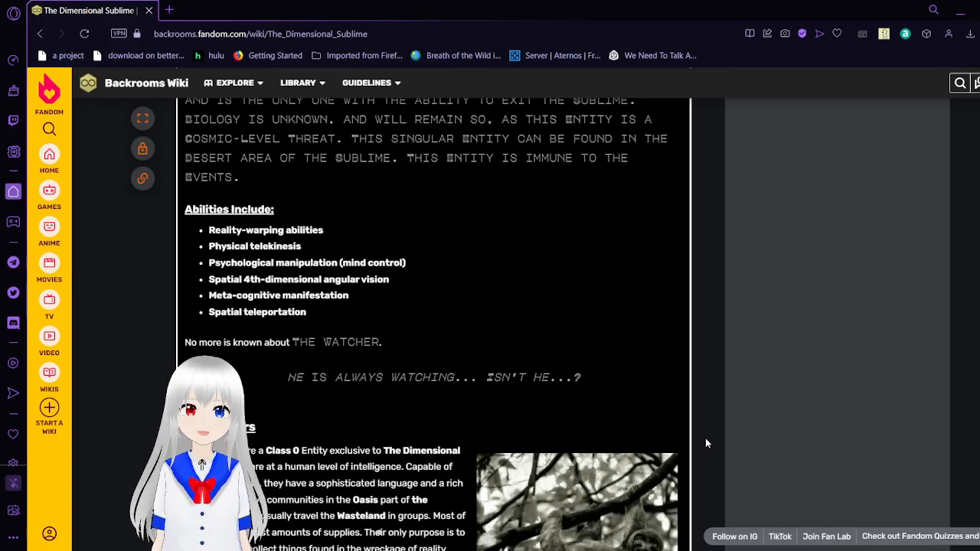
{"action": "scroll", "scroll_direction": "down", "scroll_amount": 3}
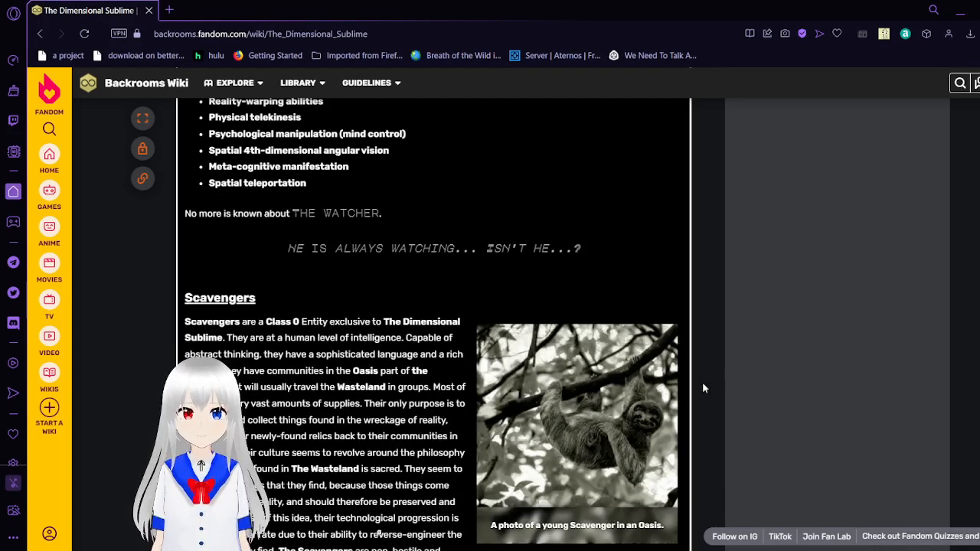
{"action": "scroll", "scroll_direction": "down", "scroll_amount": 3}
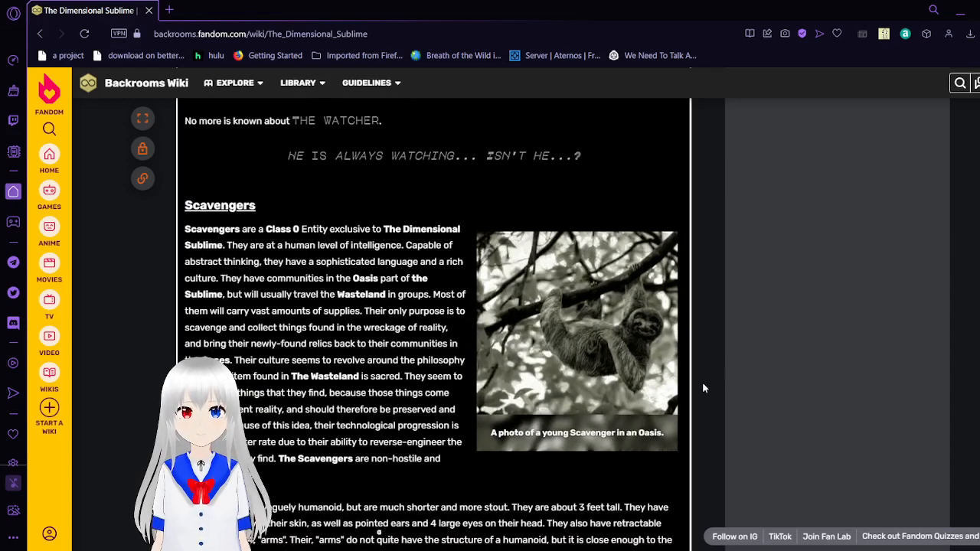
{"action": "scroll", "scroll_direction": "down", "scroll_amount": 3}
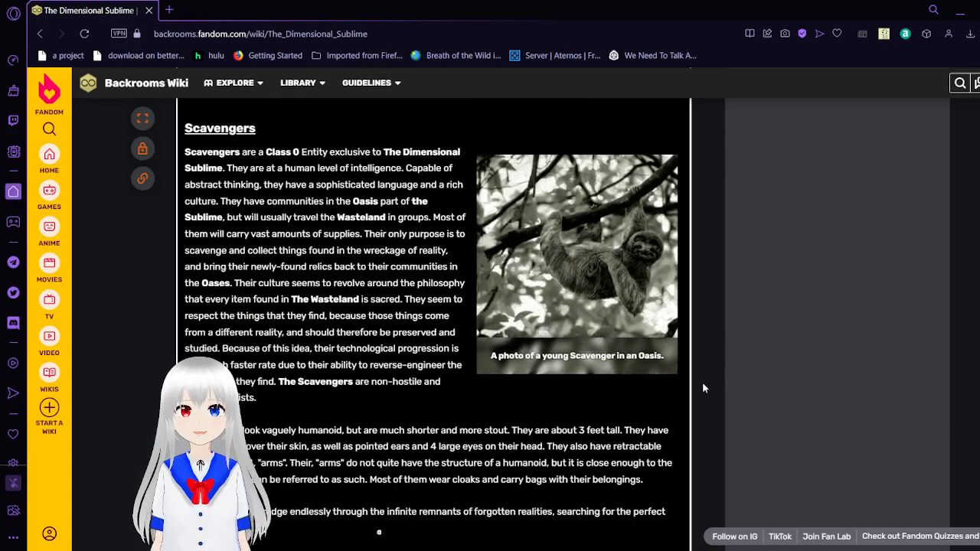
{"action": "scroll", "scroll_direction": "down", "scroll_amount": 3}
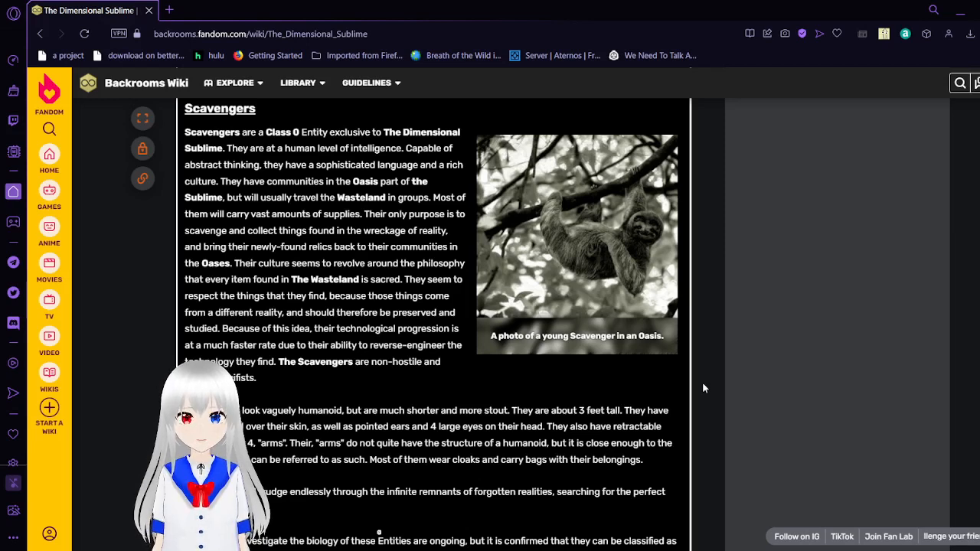
{"action": "scroll", "scroll_direction": "down", "scroll_amount": 3}
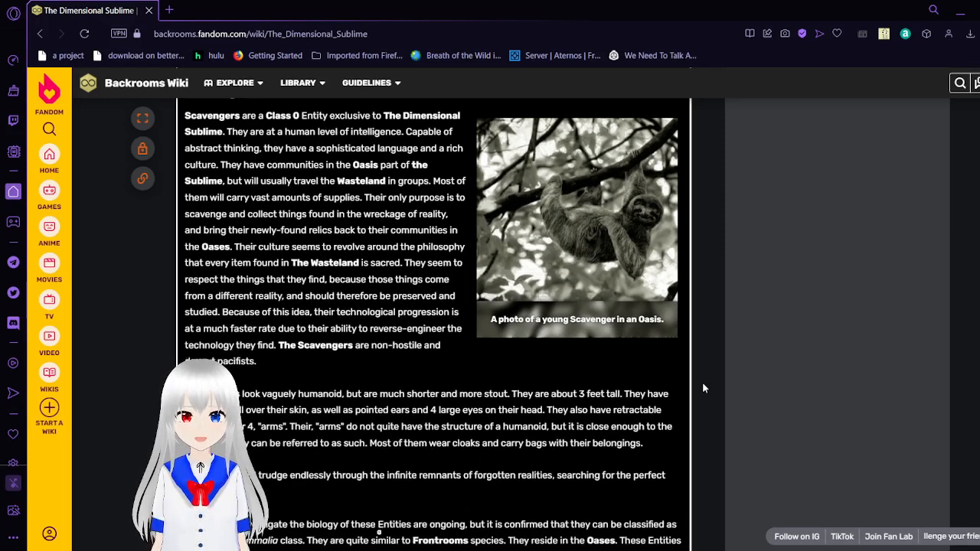
{"action": "scroll", "scroll_direction": "down", "scroll_amount": 3}
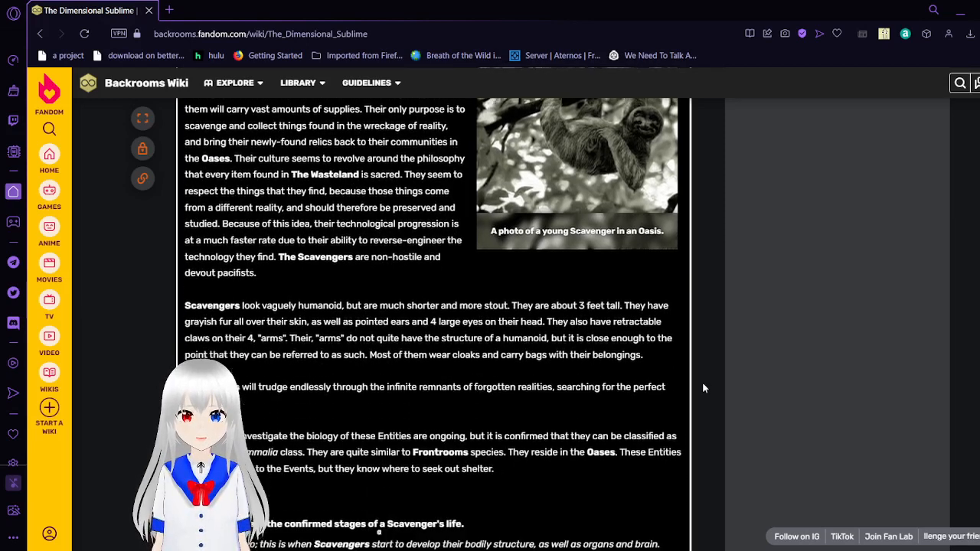
{"action": "scroll", "scroll_direction": "down", "scroll_amount": 3}
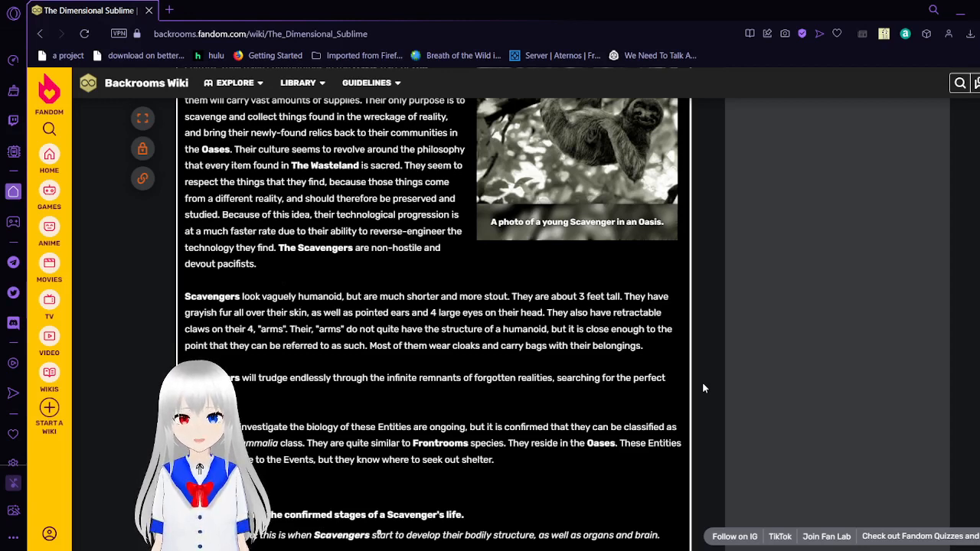
{"action": "scroll", "scroll_direction": "down", "scroll_amount": 3}
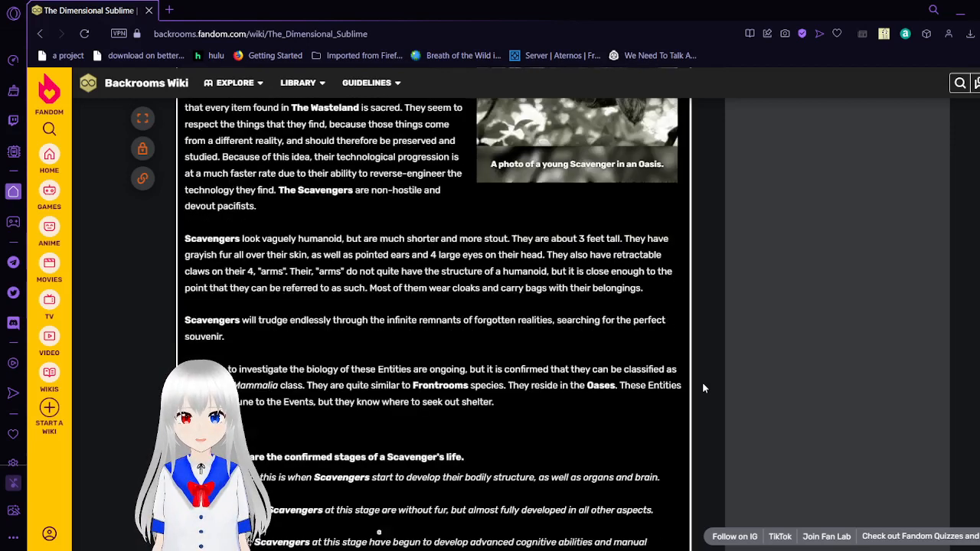
{"action": "scroll", "scroll_direction": "down", "scroll_amount": 3}
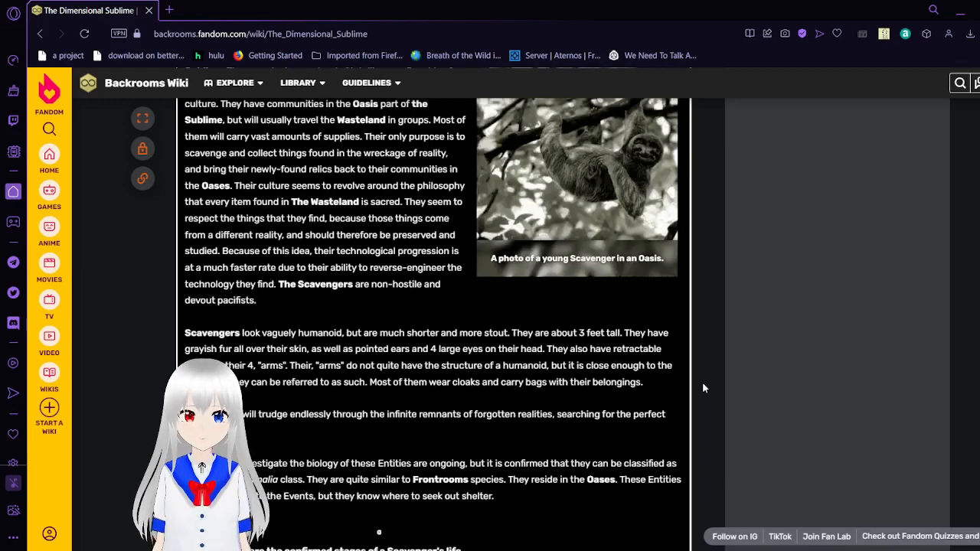
{"action": "scroll", "scroll_direction": "down", "scroll_amount": 3}
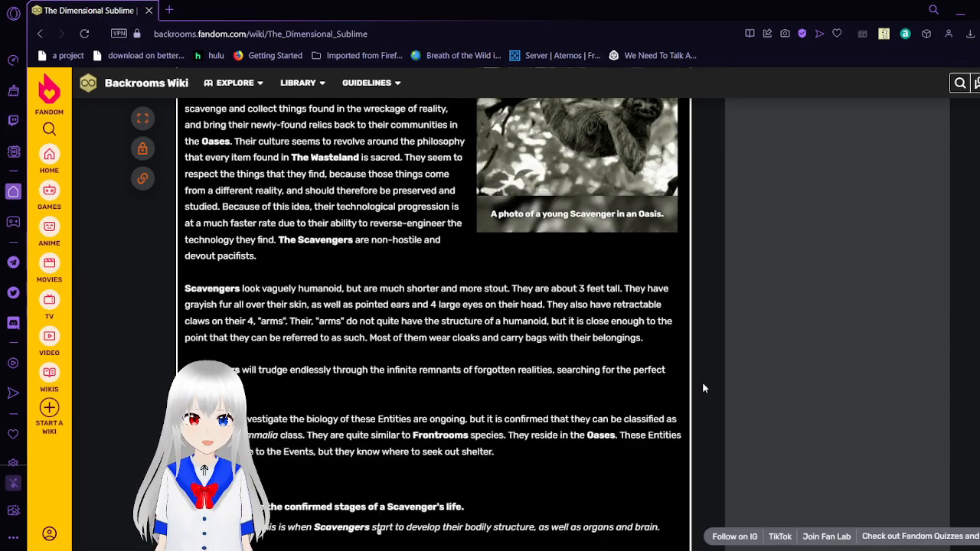
{"action": "scroll", "scroll_direction": "down", "scroll_amount": 3}
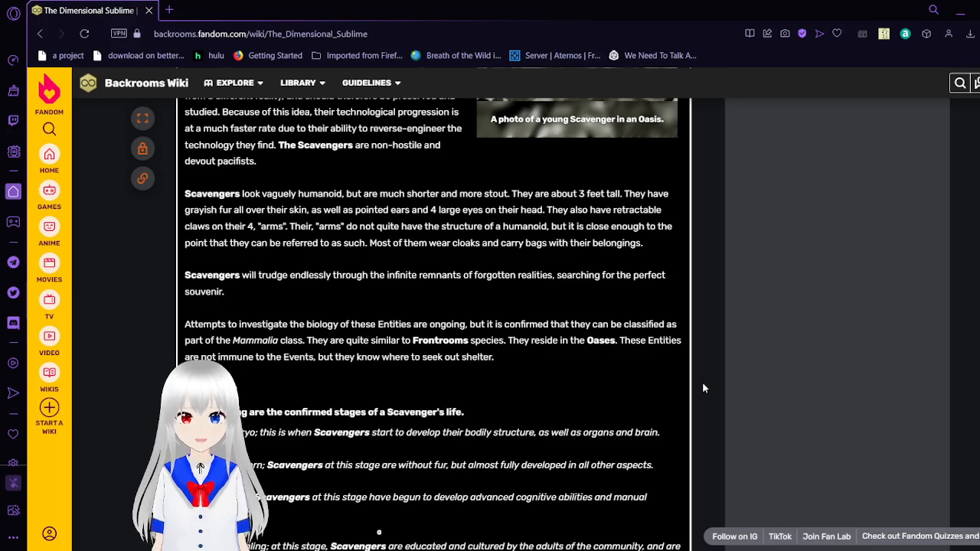
{"action": "scroll", "scroll_direction": "down", "scroll_amount": 3}
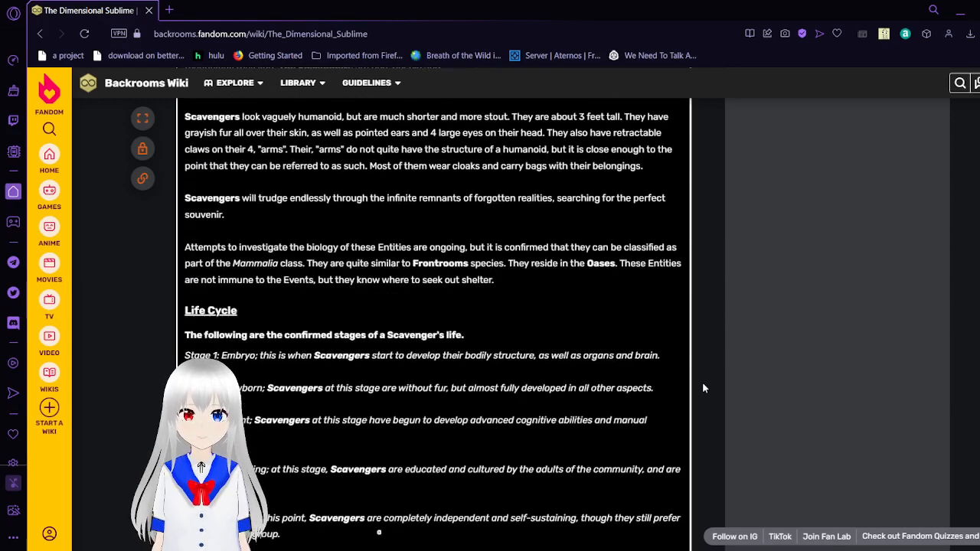
{"action": "scroll", "scroll_direction": "down", "scroll_amount": 3}
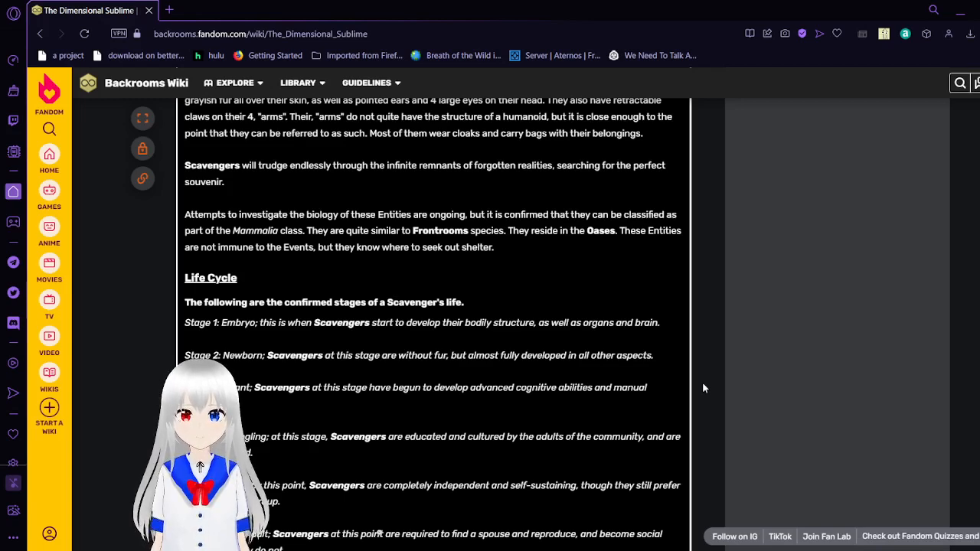
{"action": "scroll", "scroll_direction": "down", "scroll_amount": 3}
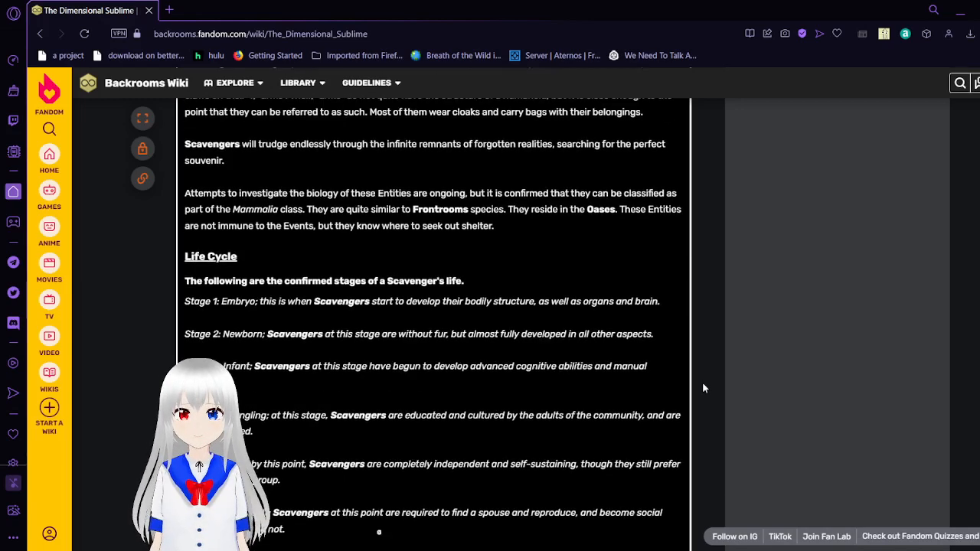
{"action": "scroll", "scroll_direction": "down", "scroll_amount": 3}
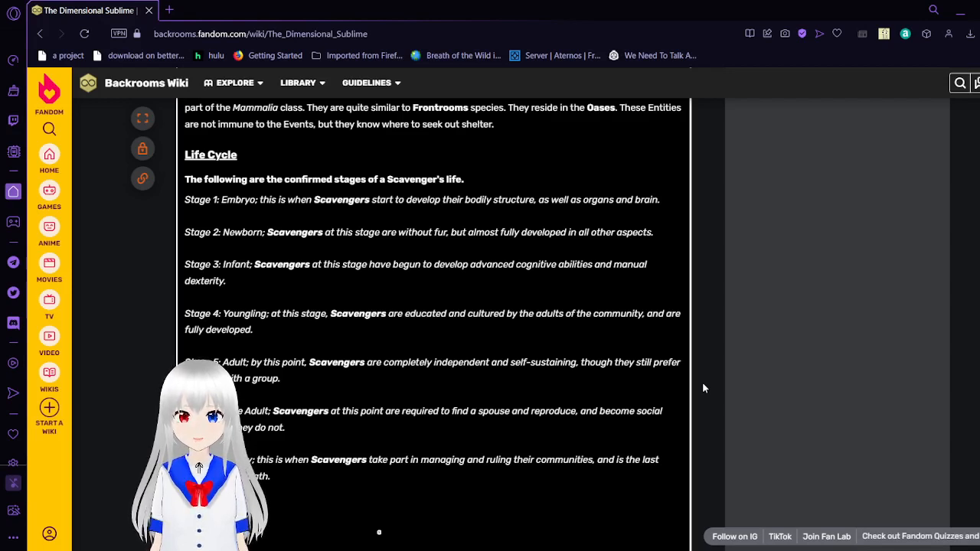
{"action": "scroll", "scroll_direction": "down", "scroll_amount": 3}
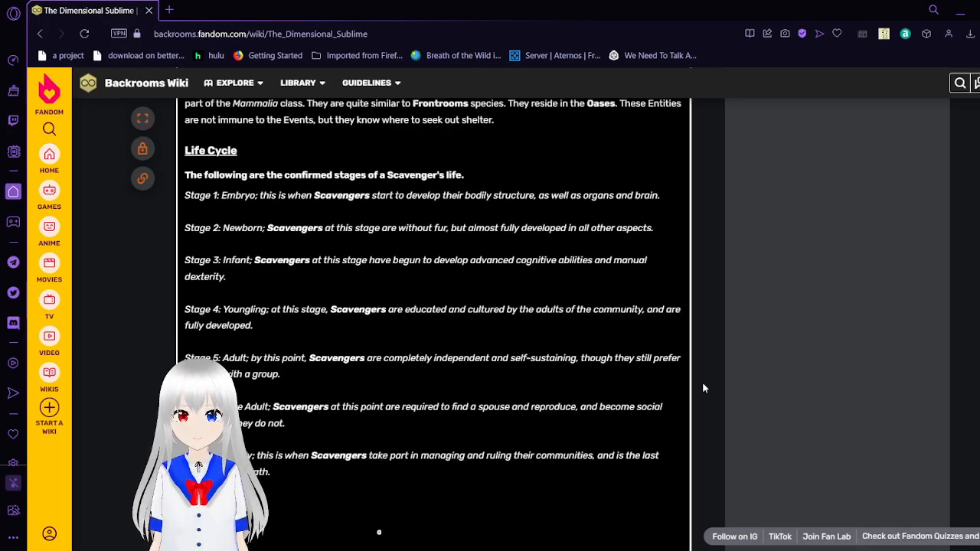
{"action": "scroll", "scroll_direction": "down", "scroll_amount": 3}
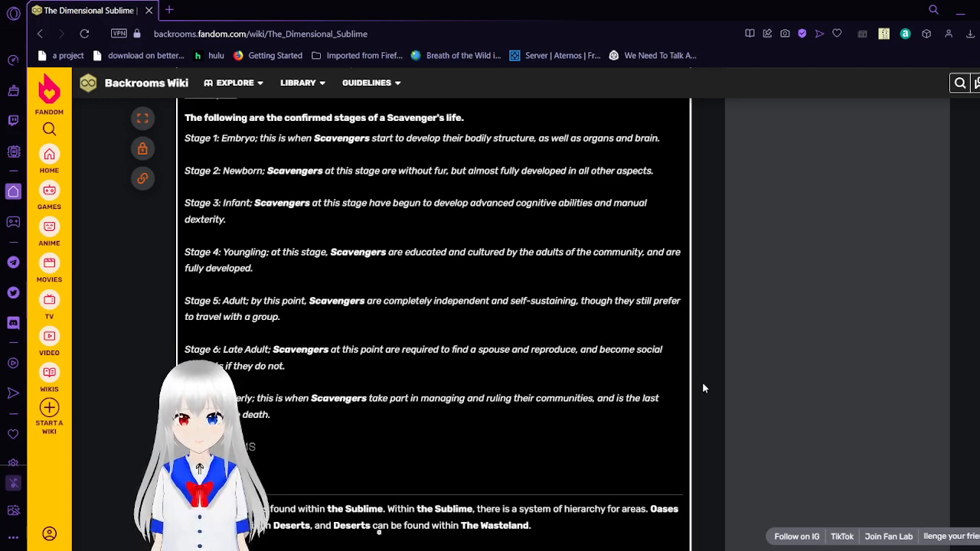
{"action": "scroll", "scroll_direction": "down", "scroll_amount": 3}
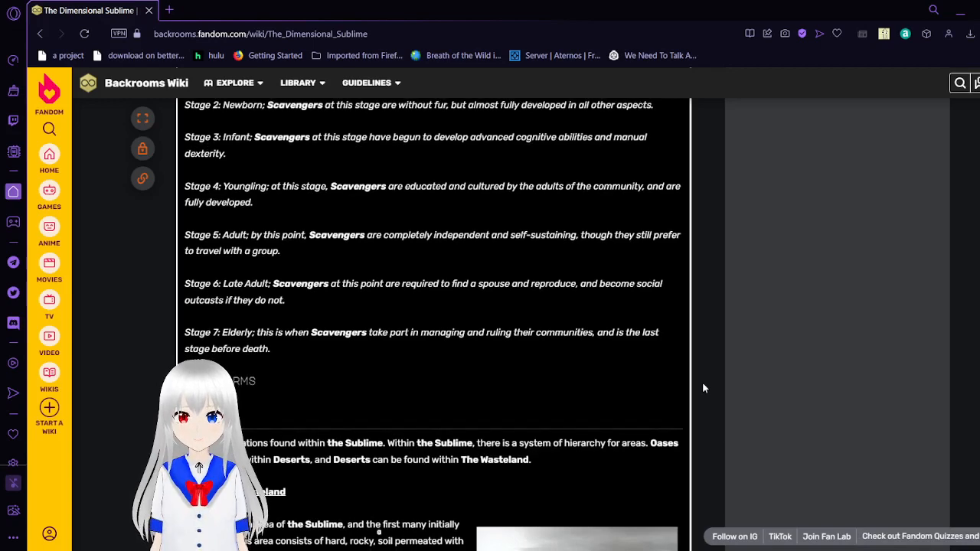
{"action": "scroll", "scroll_direction": "down", "scroll_amount": 3}
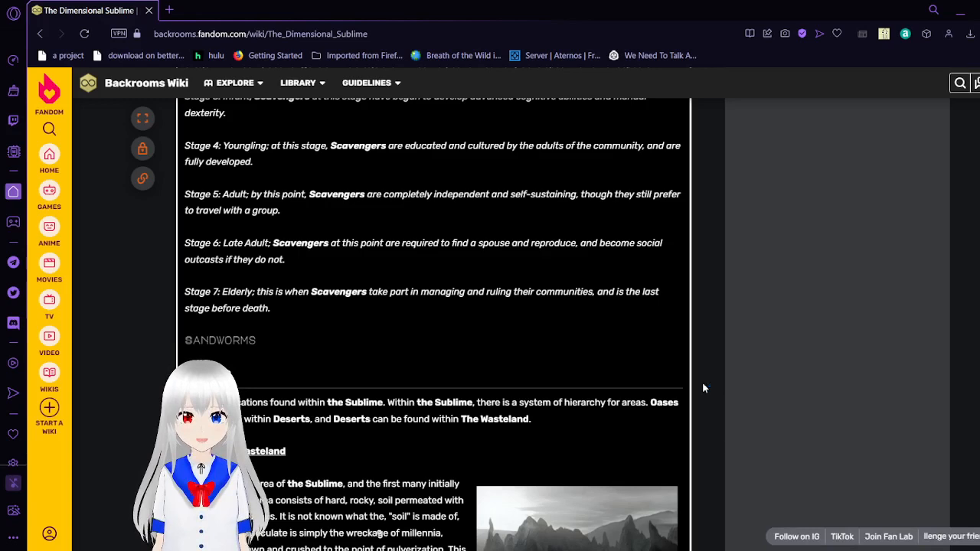
{"action": "scroll", "scroll_direction": "down", "scroll_amount": 3}
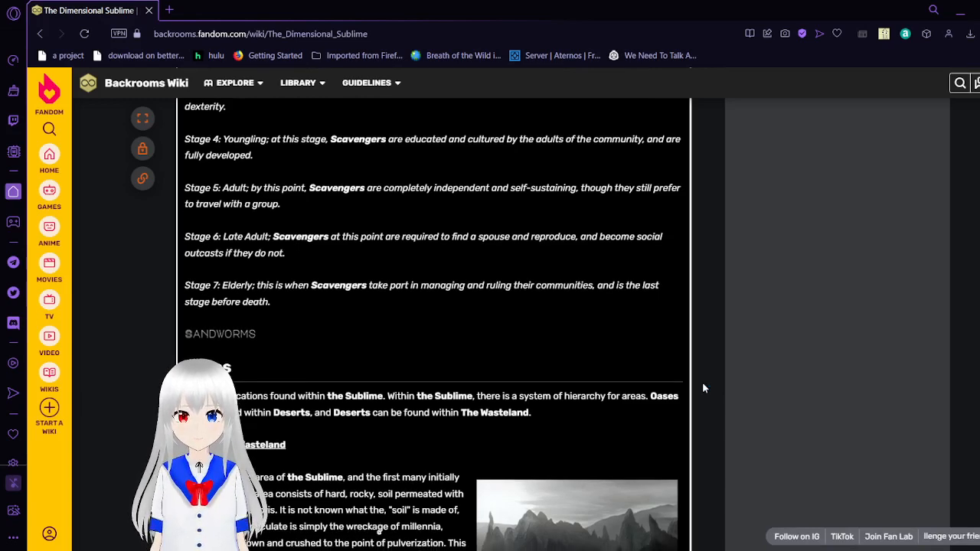
{"action": "scroll", "scroll_direction": "down", "scroll_amount": 3}
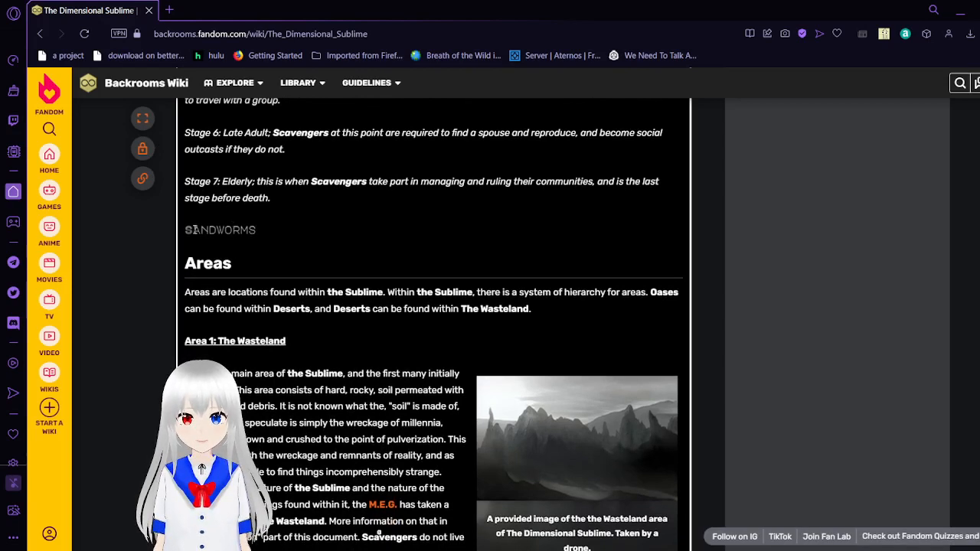
{"action": "mouse_move", "coordinate": [320, 274]}
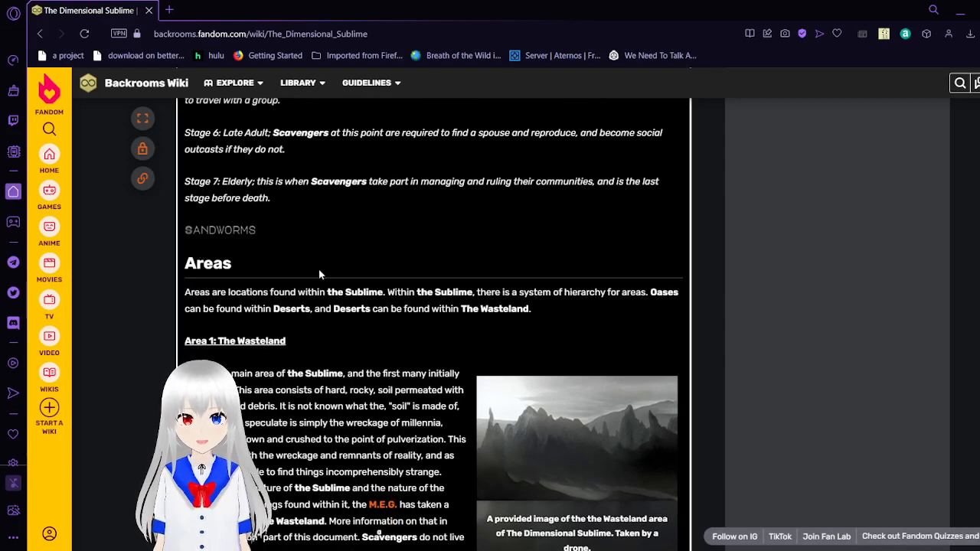
{"action": "mouse_move", "coordinate": [551, 369]}
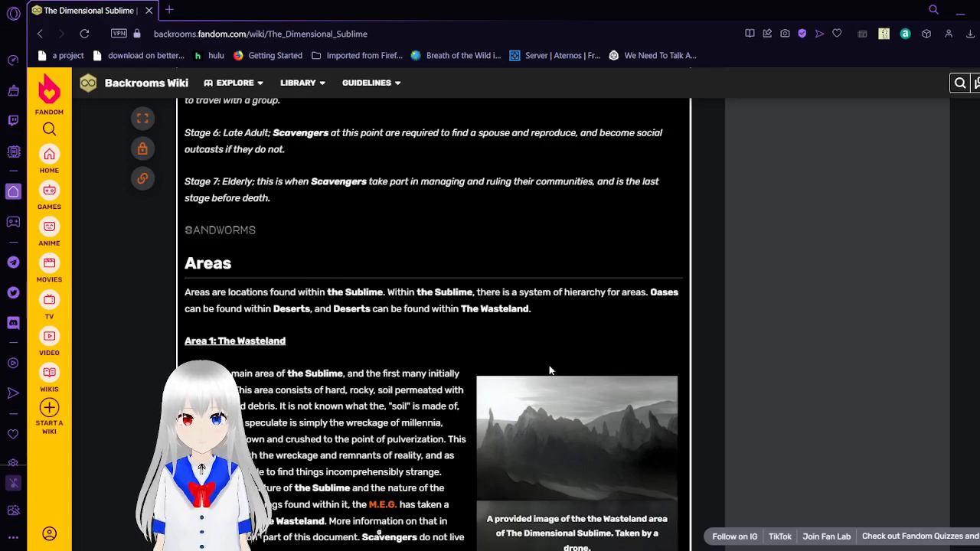
{"action": "scroll", "scroll_direction": "down", "scroll_amount": 3}
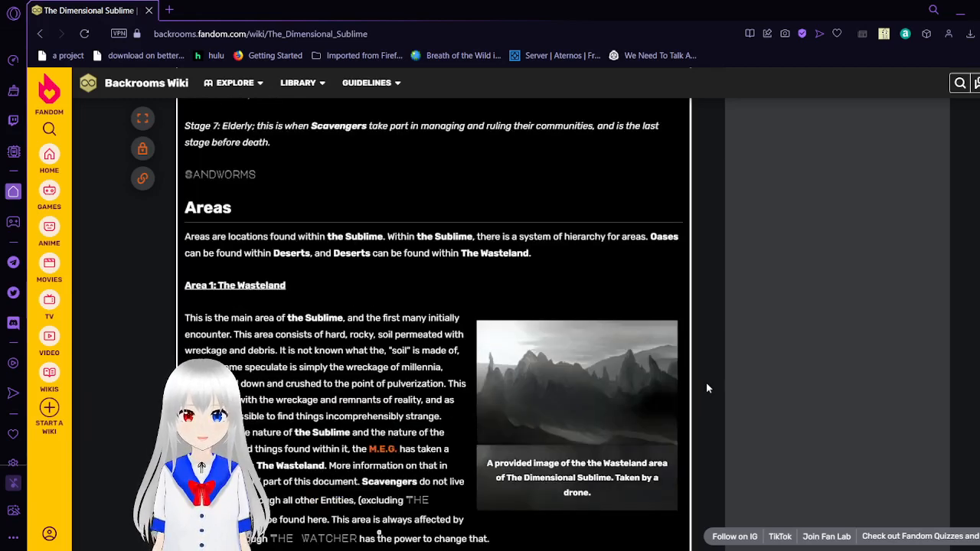
{"action": "scroll", "scroll_direction": "down", "scroll_amount": 3}
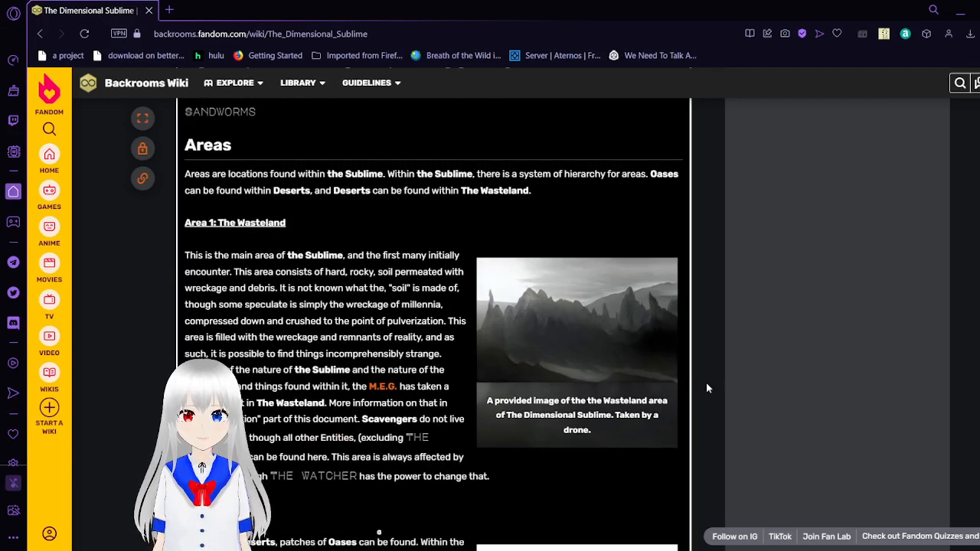
{"action": "scroll", "scroll_direction": "down", "scroll_amount": 3}
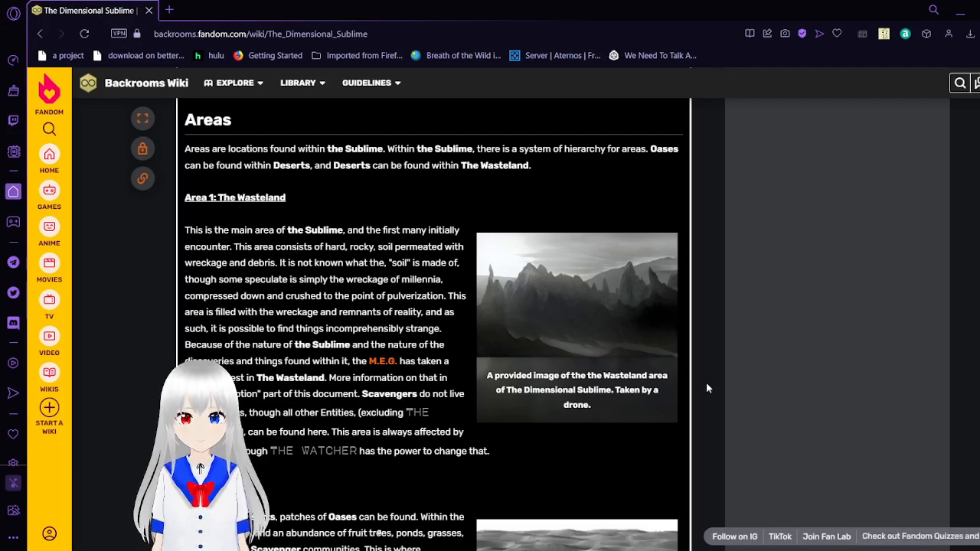
{"action": "scroll", "scroll_direction": "down", "scroll_amount": 3}
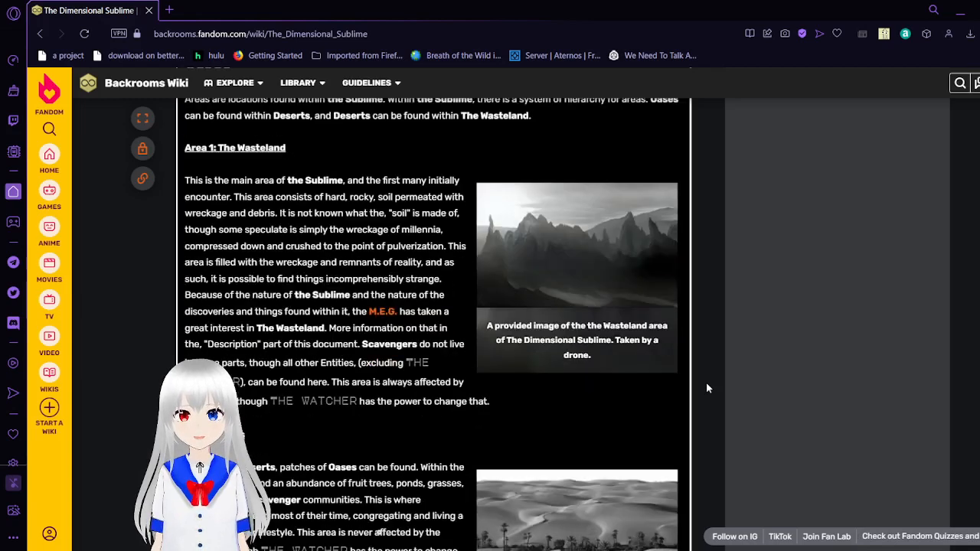
{"action": "scroll", "scroll_direction": "down", "scroll_amount": 3}
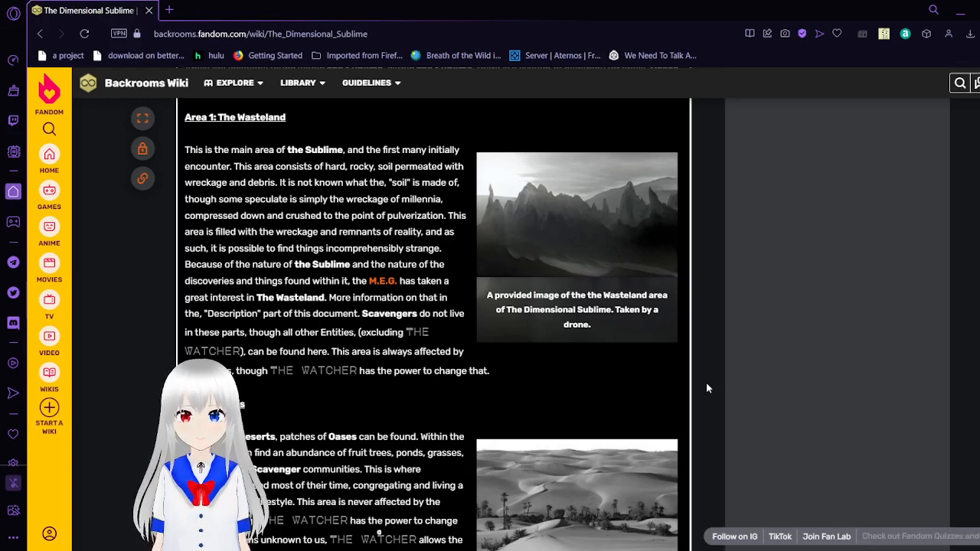
{"action": "scroll", "scroll_direction": "down", "scroll_amount": 3}
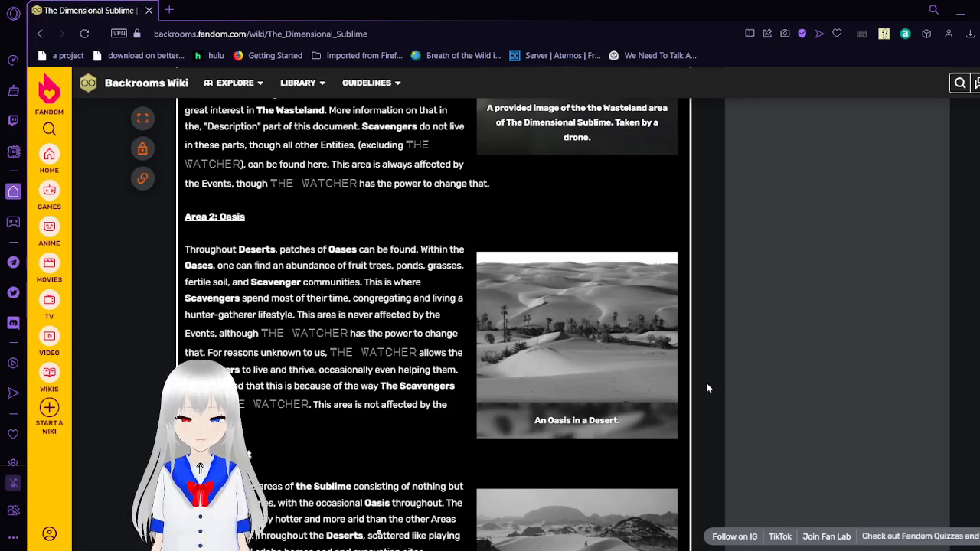
{"action": "scroll", "scroll_direction": "down", "scroll_amount": 3}
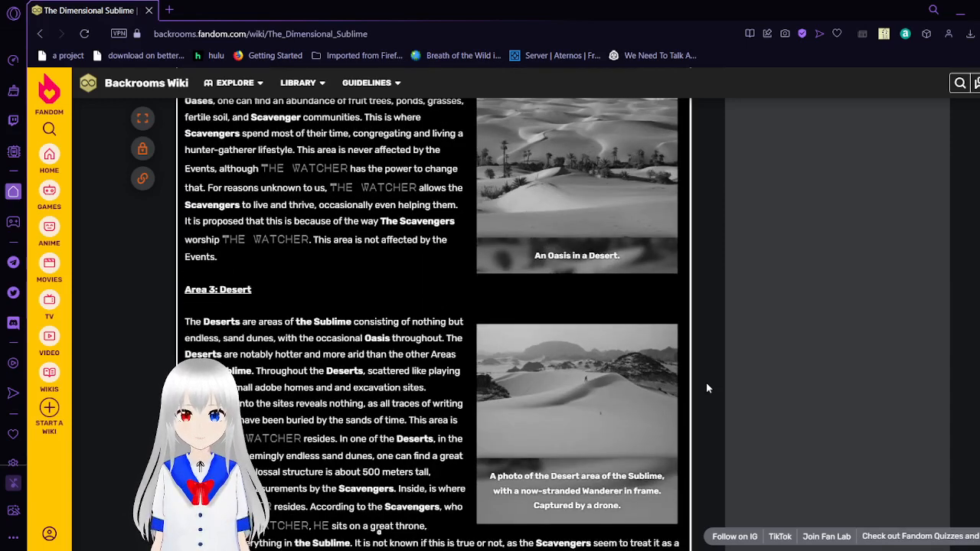
{"action": "scroll", "scroll_direction": "down", "scroll_amount": 3}
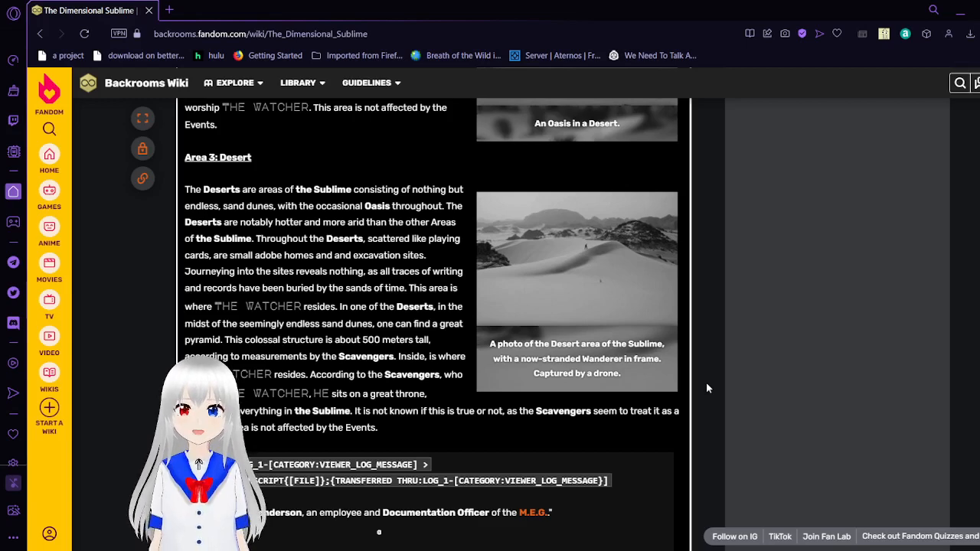
{"action": "scroll", "scroll_direction": "down", "scroll_amount": 3}
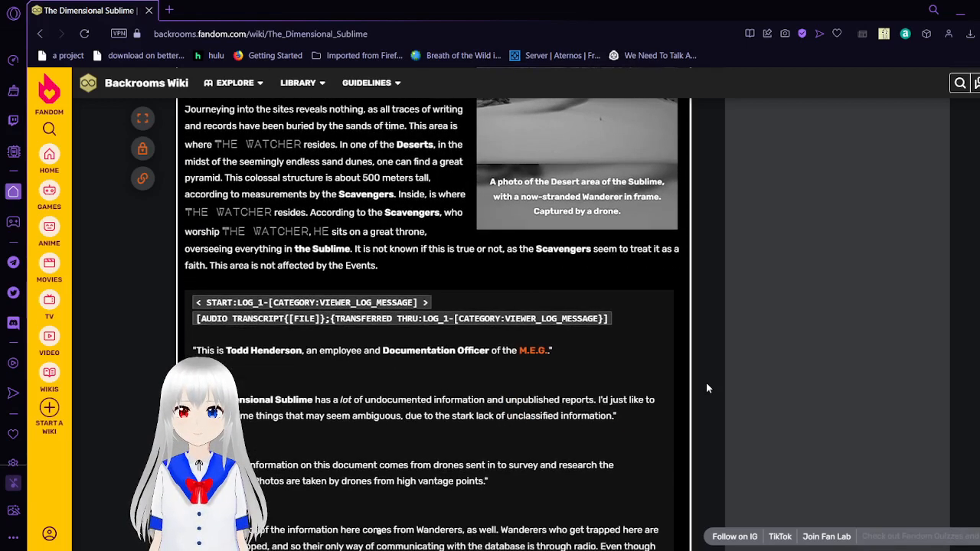
{"action": "scroll", "scroll_direction": "down", "scroll_amount": 3}
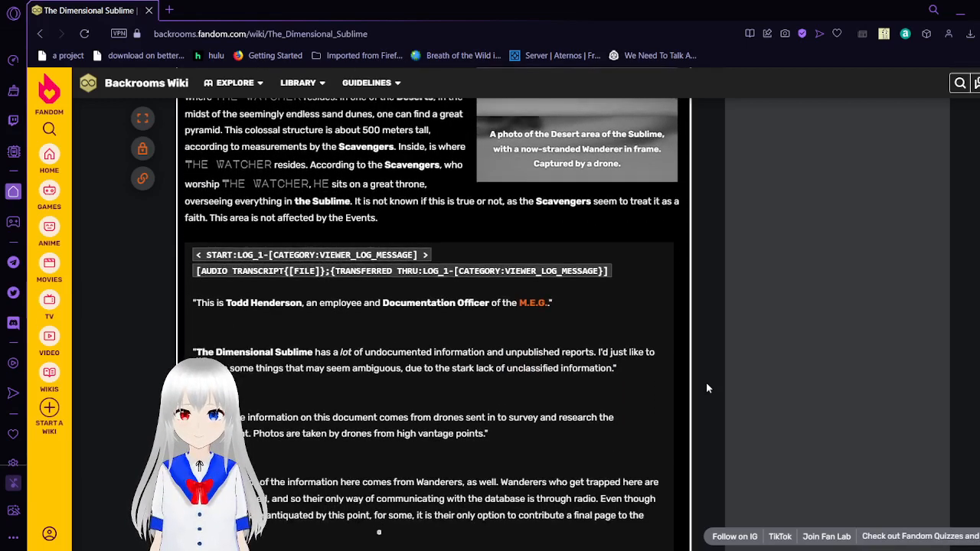
{"action": "scroll", "scroll_direction": "down", "scroll_amount": 3}
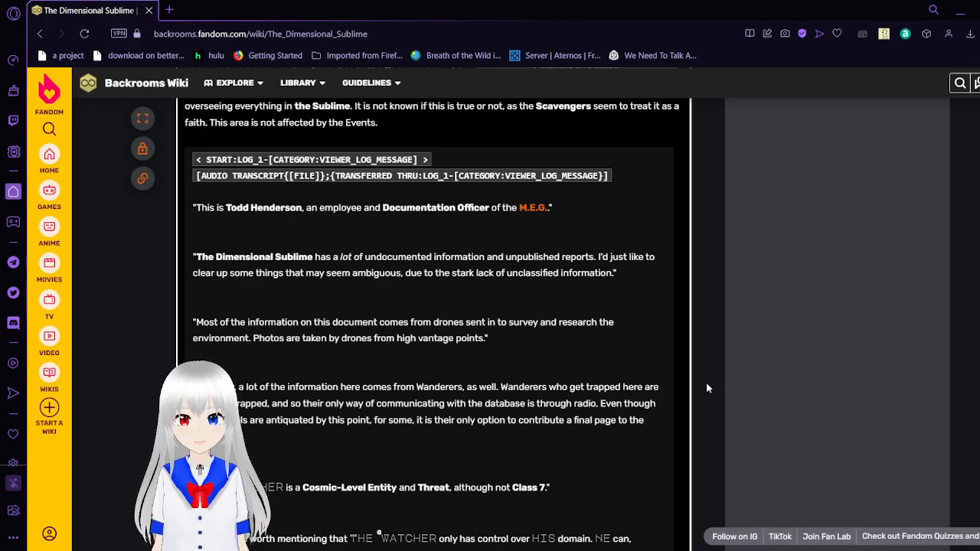
{"action": "scroll", "scroll_direction": "down", "scroll_amount": 3}
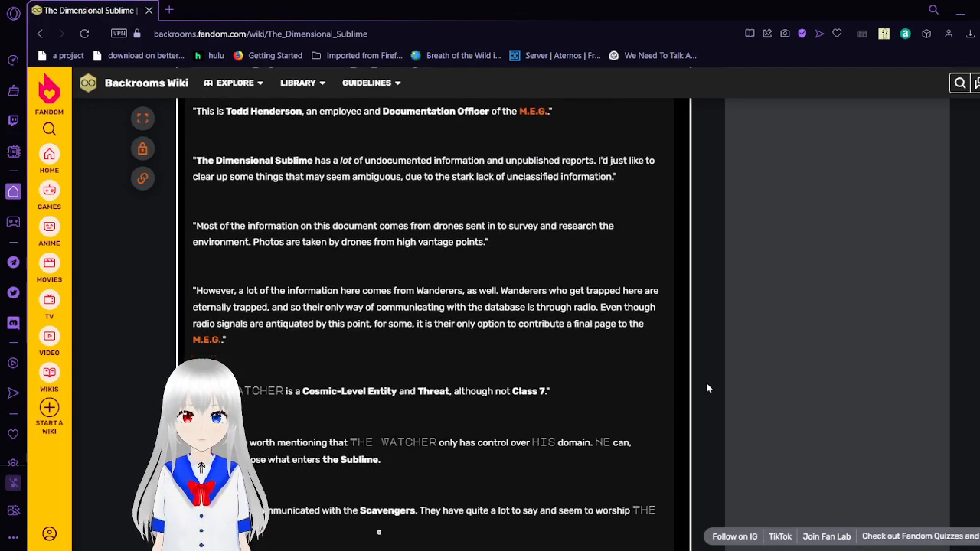
{"action": "scroll", "scroll_direction": "down", "scroll_amount": 3}
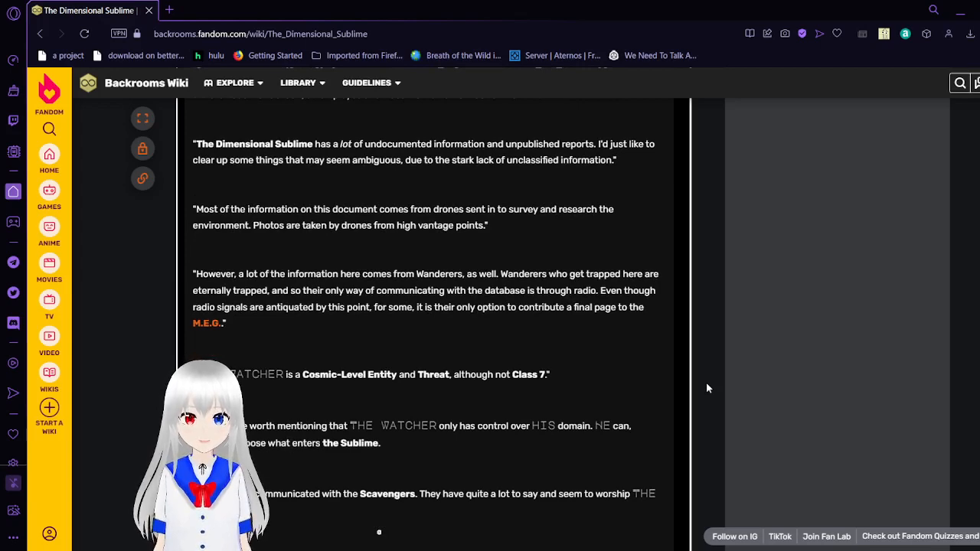
{"action": "scroll", "scroll_direction": "down", "scroll_amount": 3}
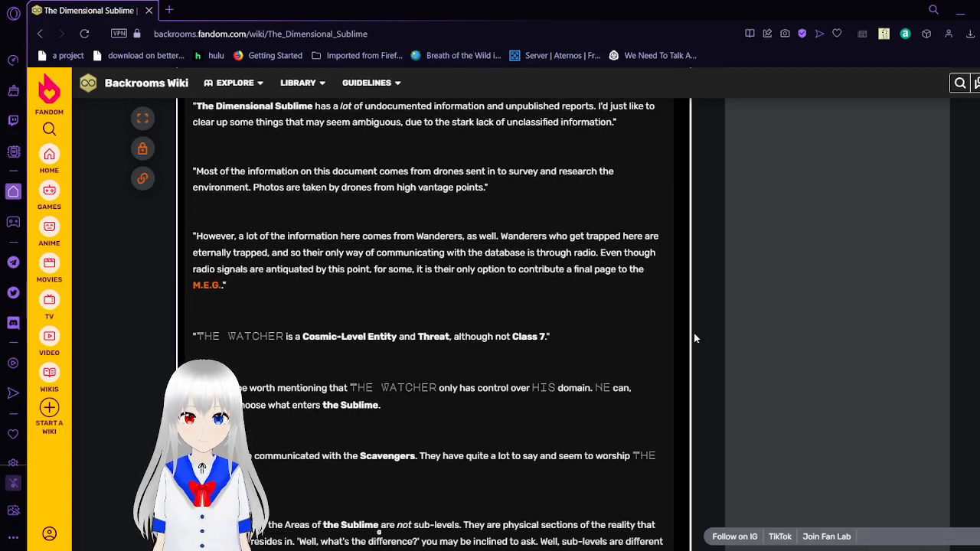
{"action": "scroll", "scroll_direction": "down", "scroll_amount": 3}
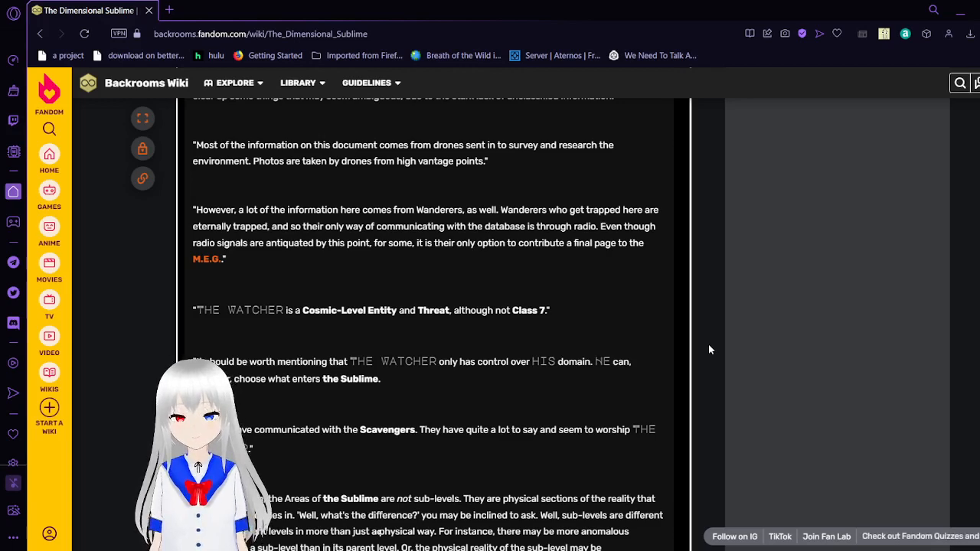
{"action": "scroll", "scroll_direction": "down", "scroll_amount": 3}
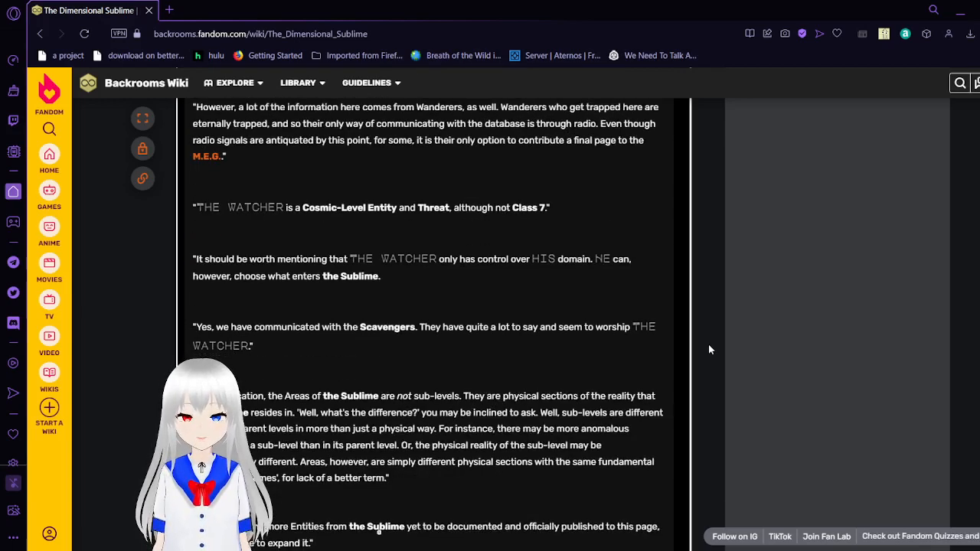
{"action": "scroll", "scroll_direction": "down", "scroll_amount": 3}
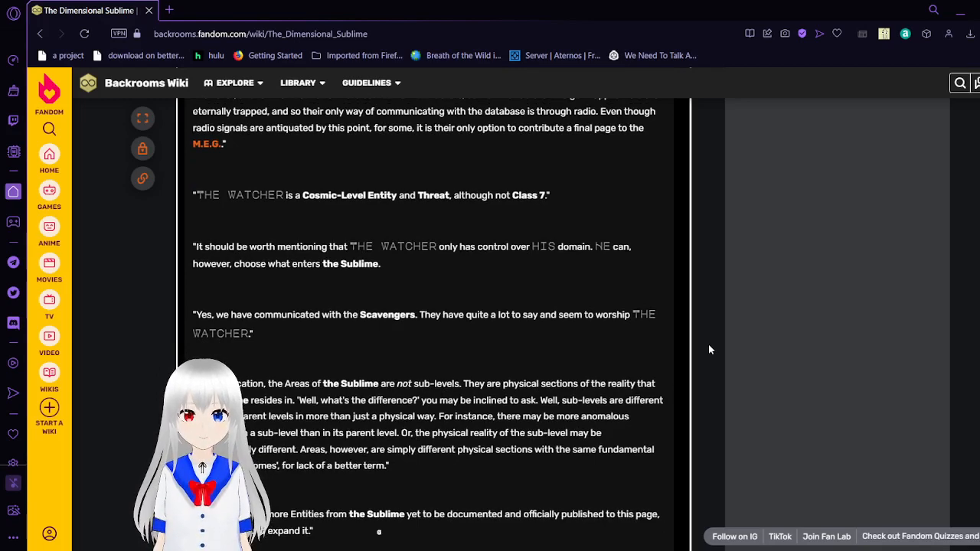
{"action": "scroll", "scroll_direction": "down", "scroll_amount": 3}
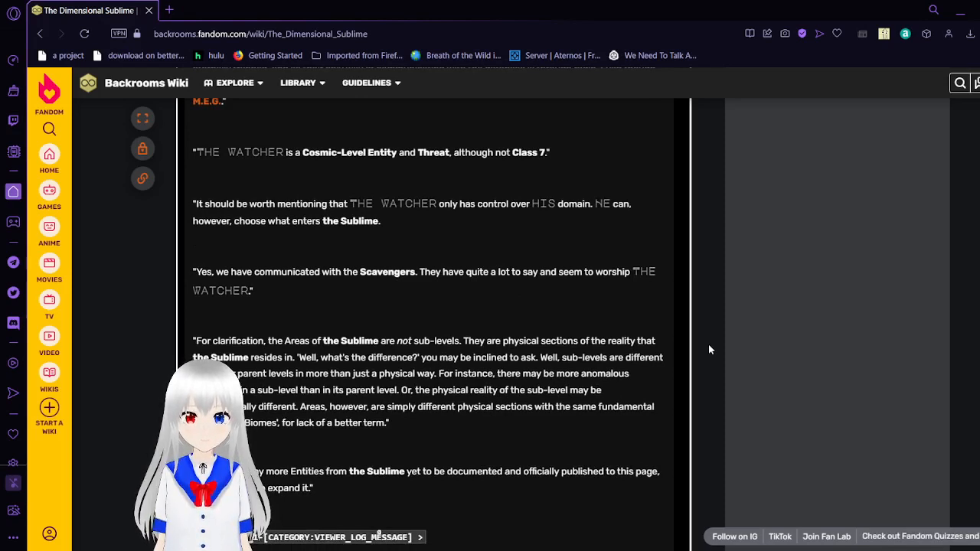
{"action": "scroll", "scroll_direction": "down", "scroll_amount": 3}
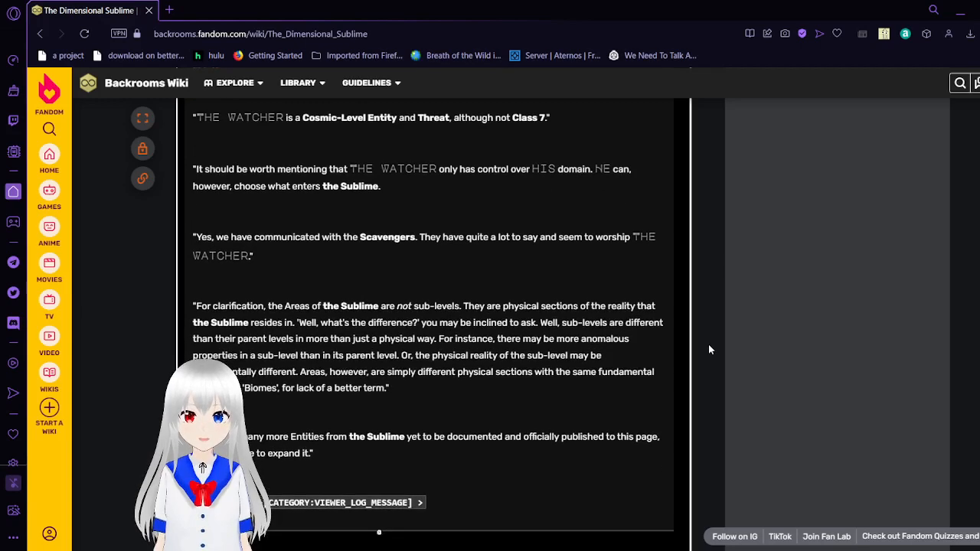
{"action": "scroll", "scroll_direction": "down", "scroll_amount": 3}
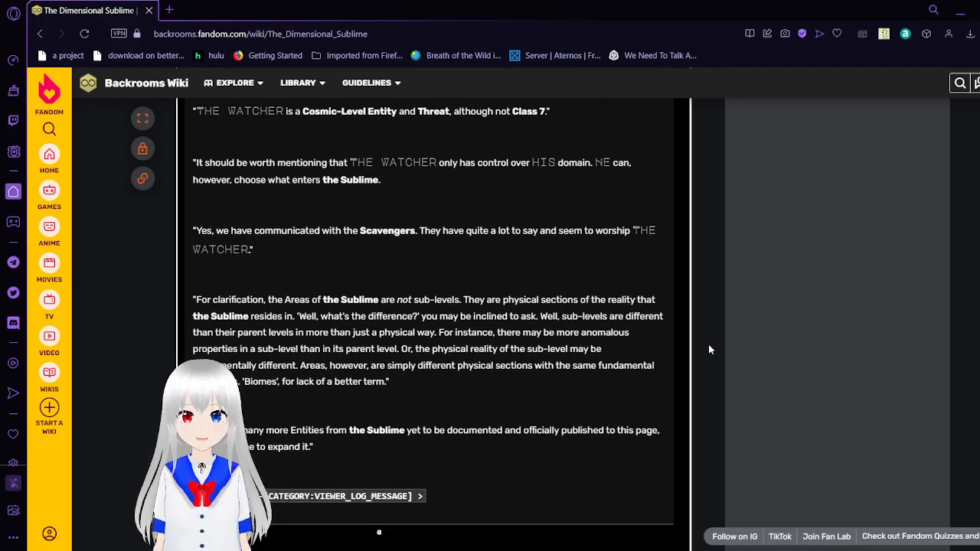
{"action": "scroll", "scroll_direction": "down", "scroll_amount": 3}
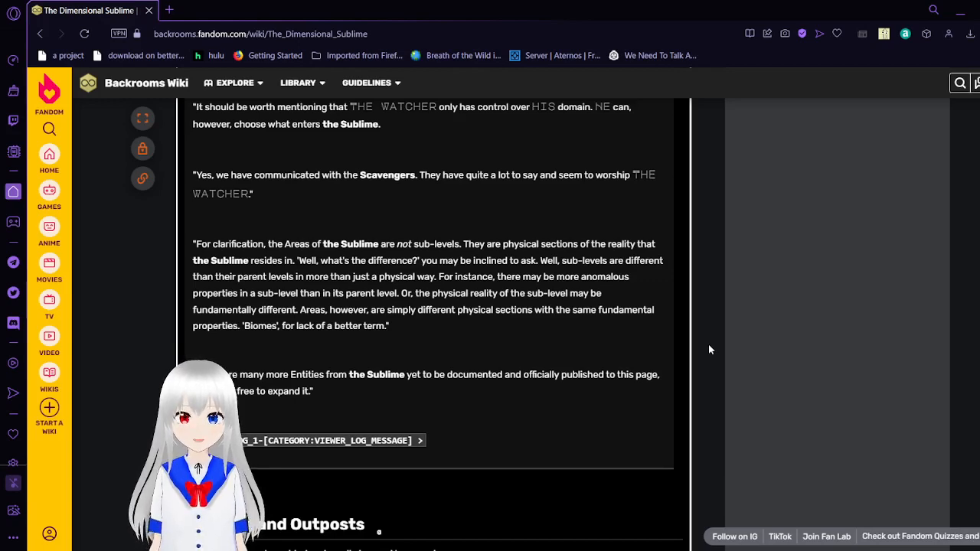
{"action": "scroll", "scroll_direction": "down", "scroll_amount": 3}
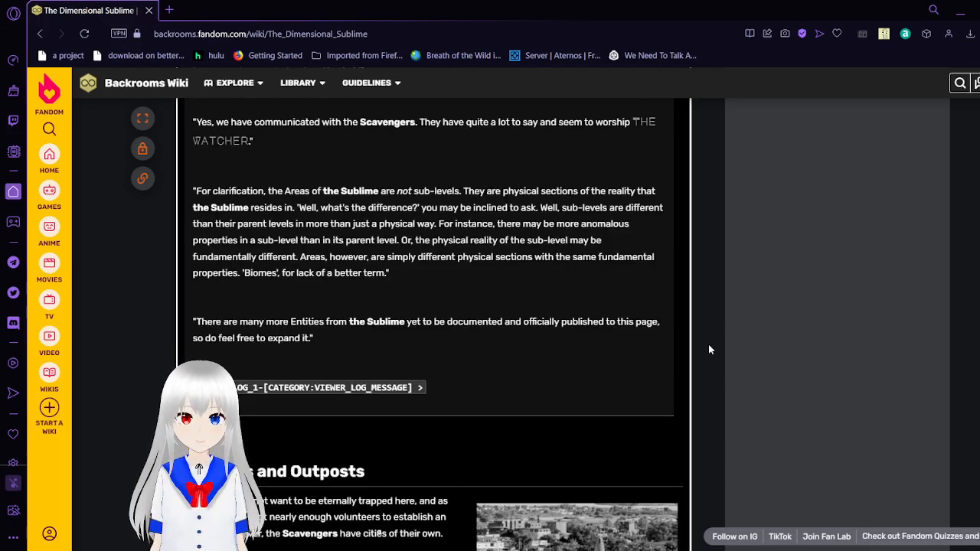
{"action": "scroll", "scroll_direction": "down", "scroll_amount": 3}
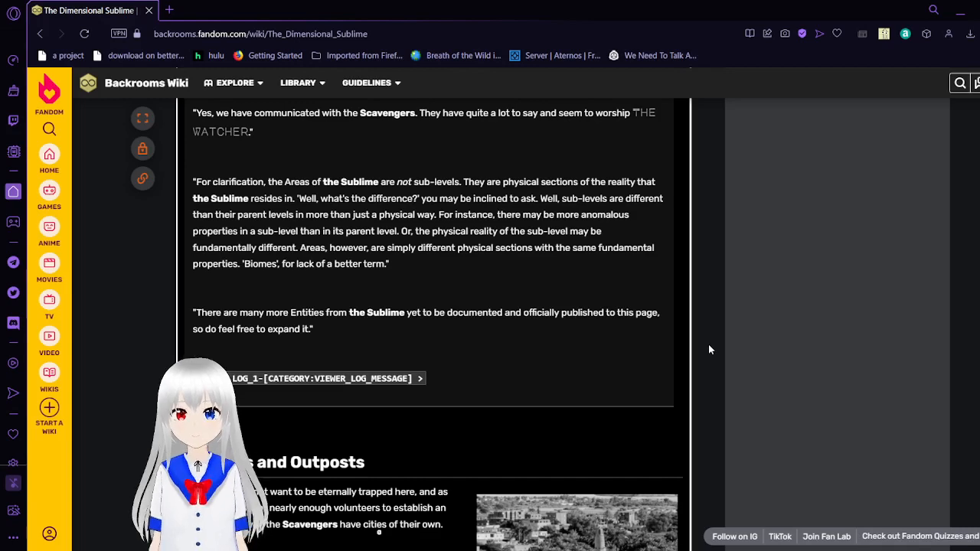
{"action": "scroll", "scroll_direction": "down", "scroll_amount": 3}
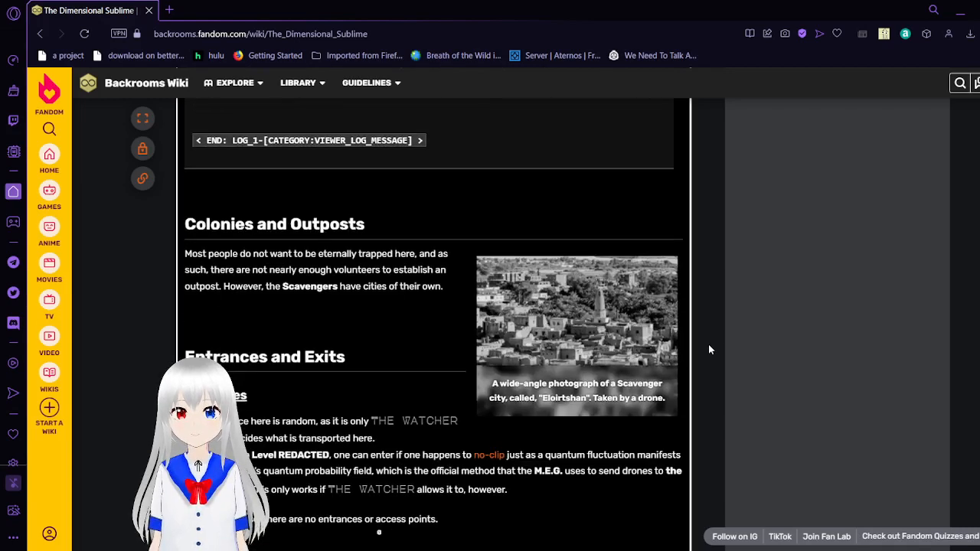
{"action": "scroll", "scroll_direction": "down", "scroll_amount": 3}
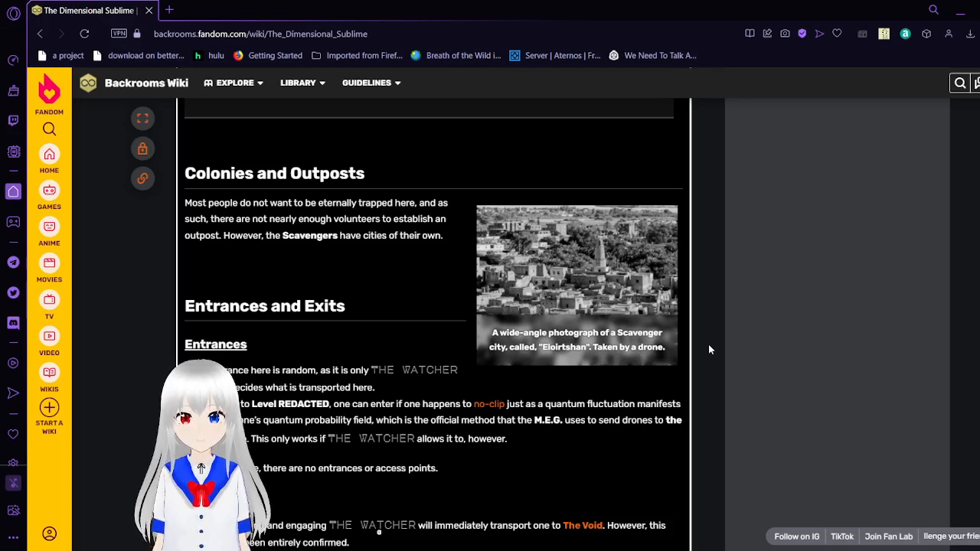
{"action": "scroll", "scroll_direction": "down", "scroll_amount": 3}
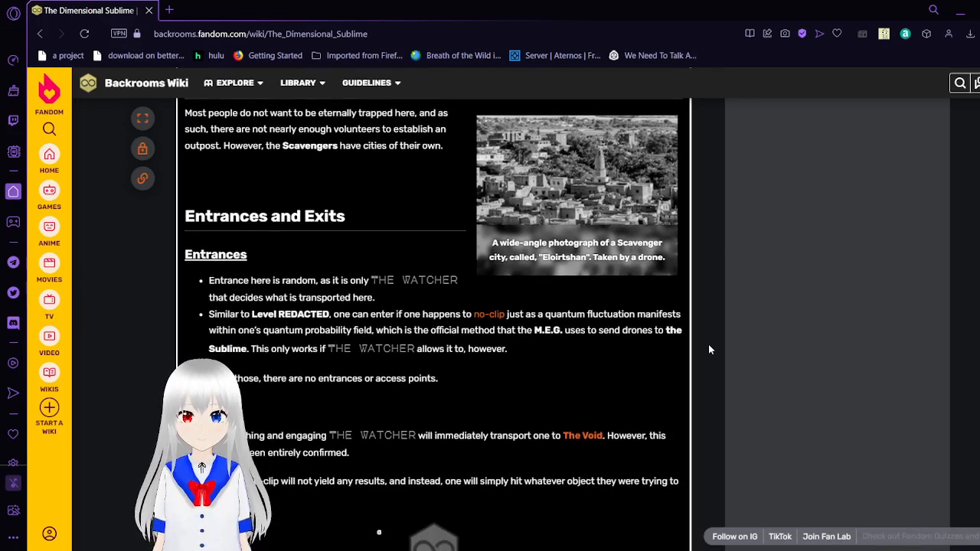
{"action": "scroll", "scroll_direction": "down", "scroll_amount": 3}
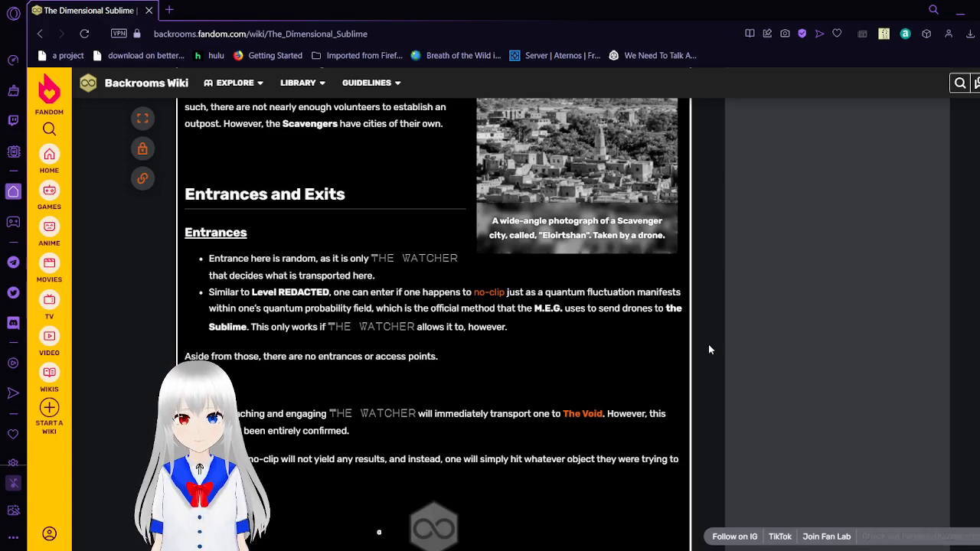
{"action": "scroll", "scroll_direction": "down", "scroll_amount": 3}
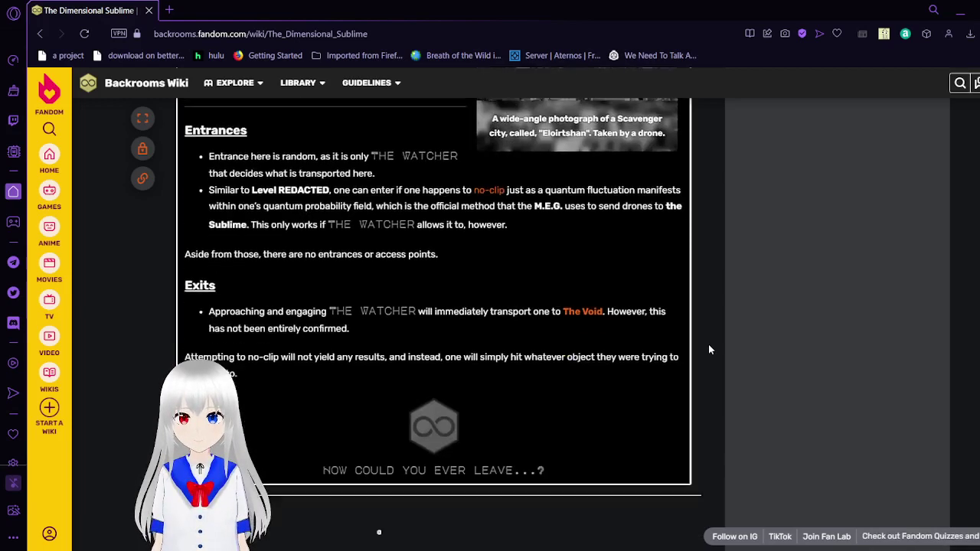
{"action": "scroll", "scroll_direction": "down", "scroll_amount": 3}
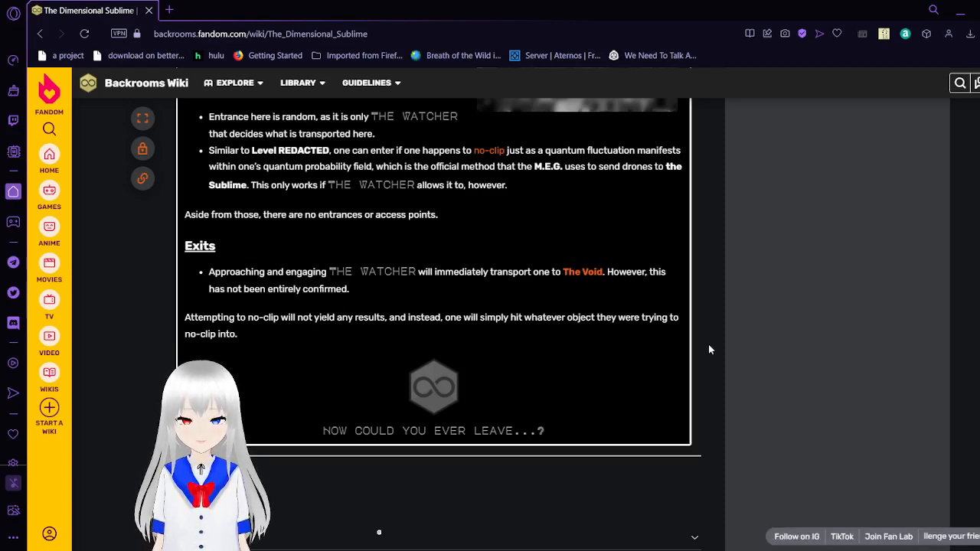
{"action": "mouse_move", "coordinate": [653, 341]}
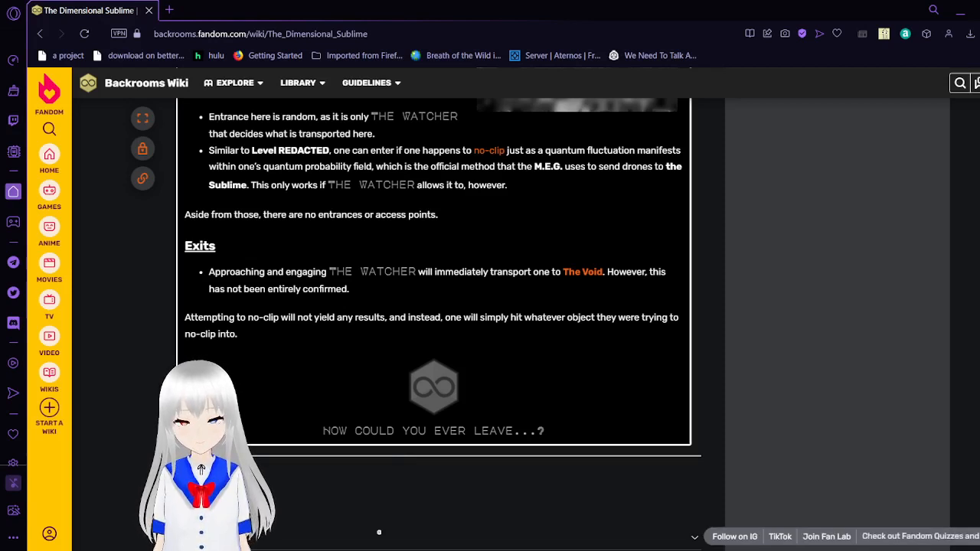
{"action": "scroll", "scroll_direction": "down", "scroll_amount": 3}
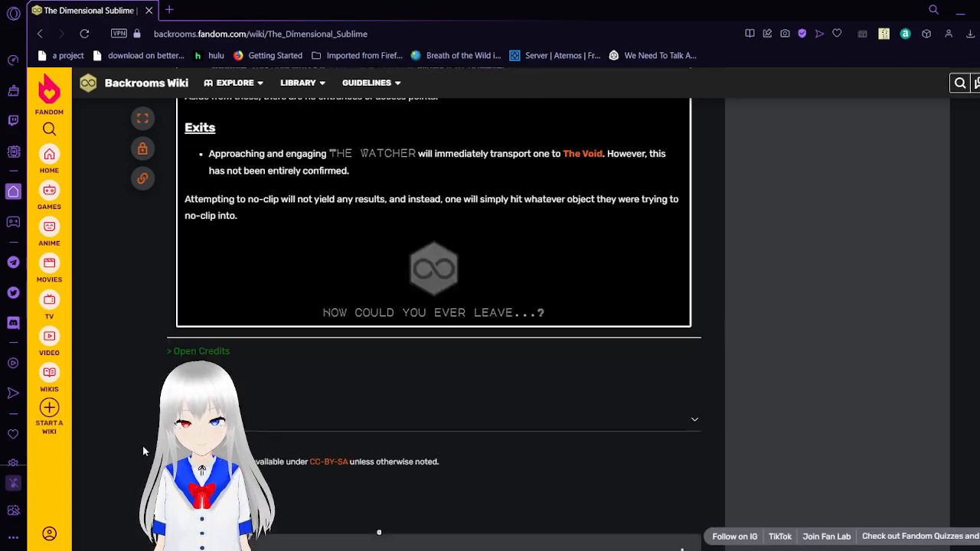
{"action": "scroll", "scroll_direction": "down", "scroll_amount": 3}
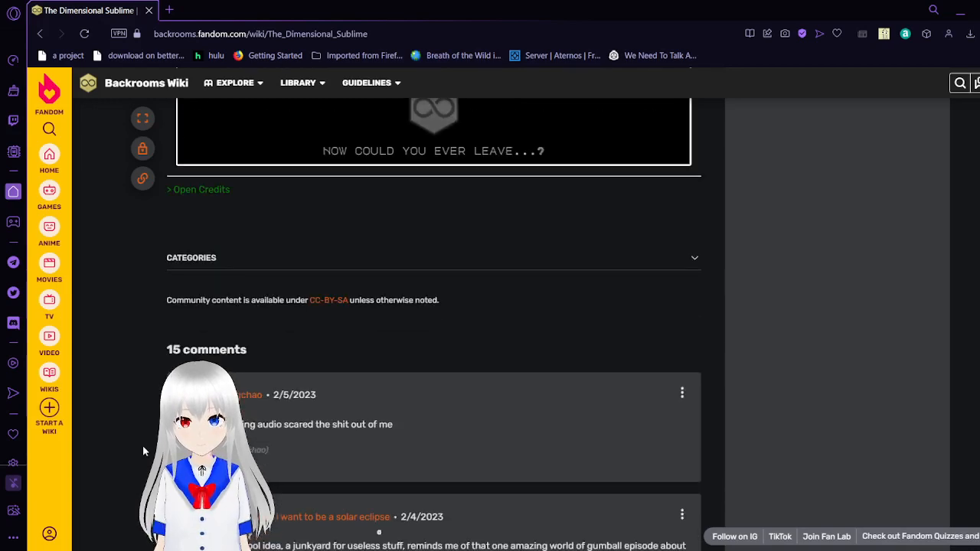